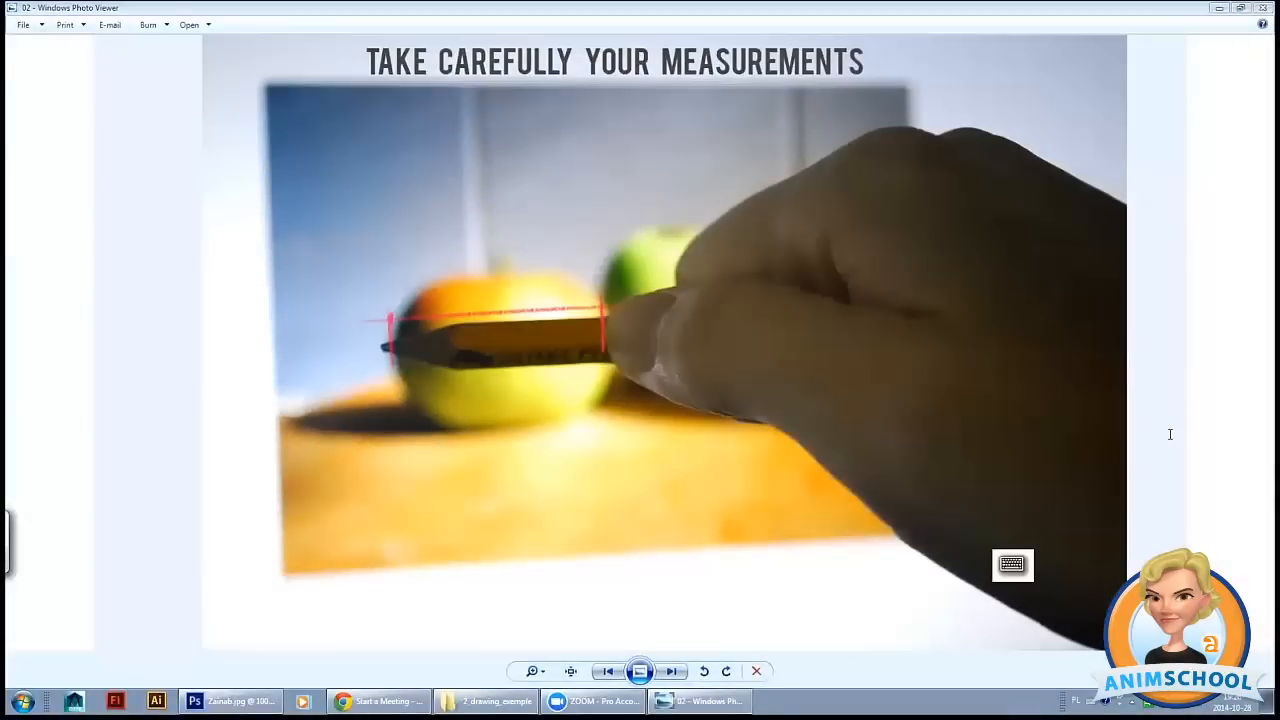
pyautogui.moveTo(1005, 380)
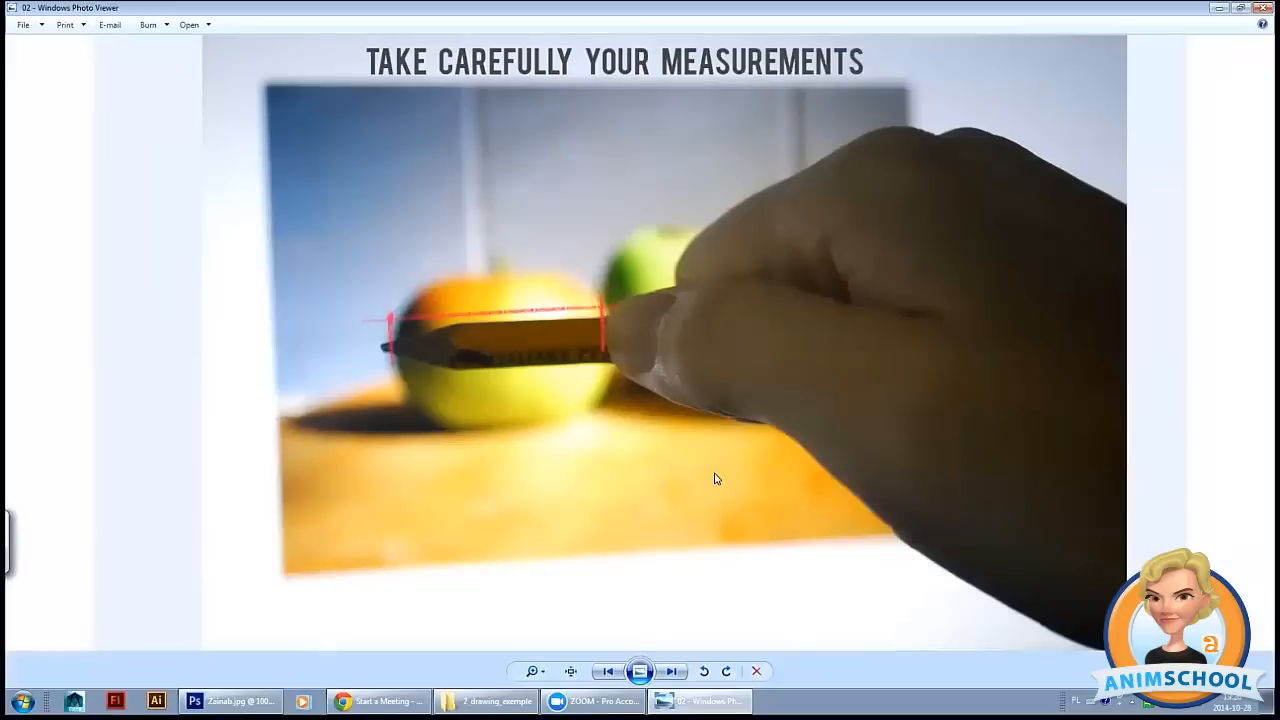
pyautogui.moveTo(727, 487)
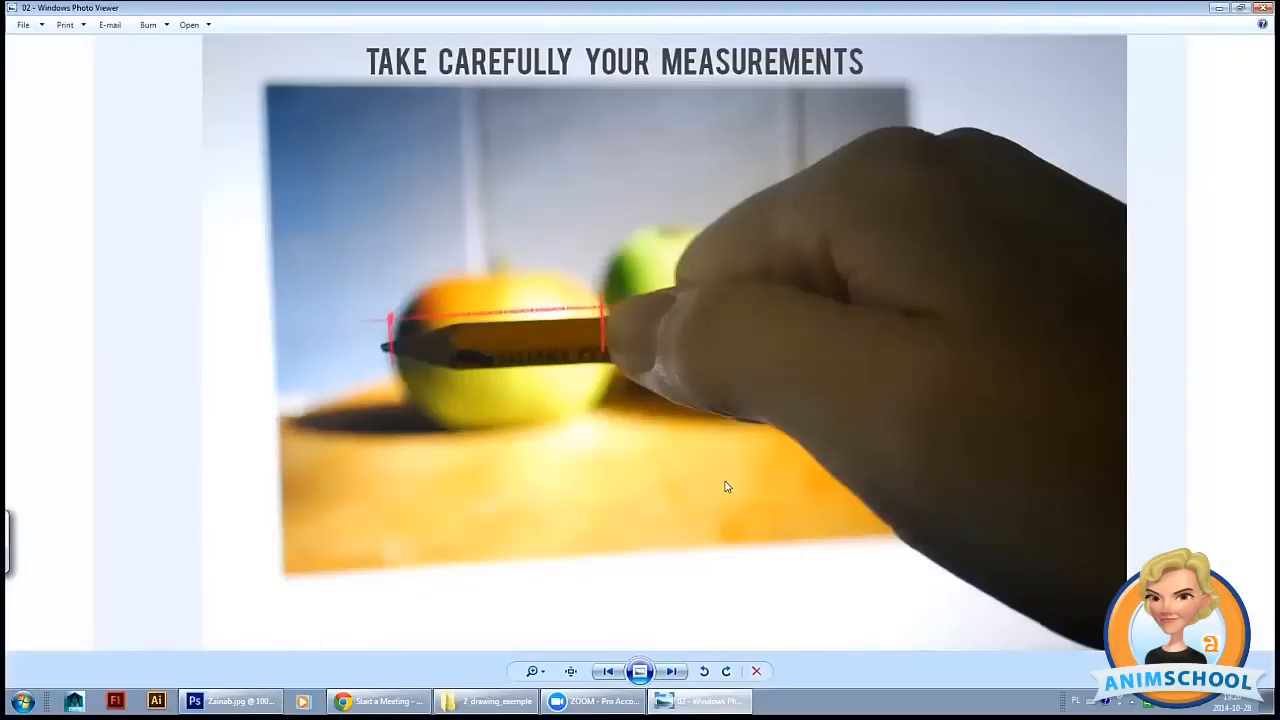
pyautogui.moveTo(880, 302)
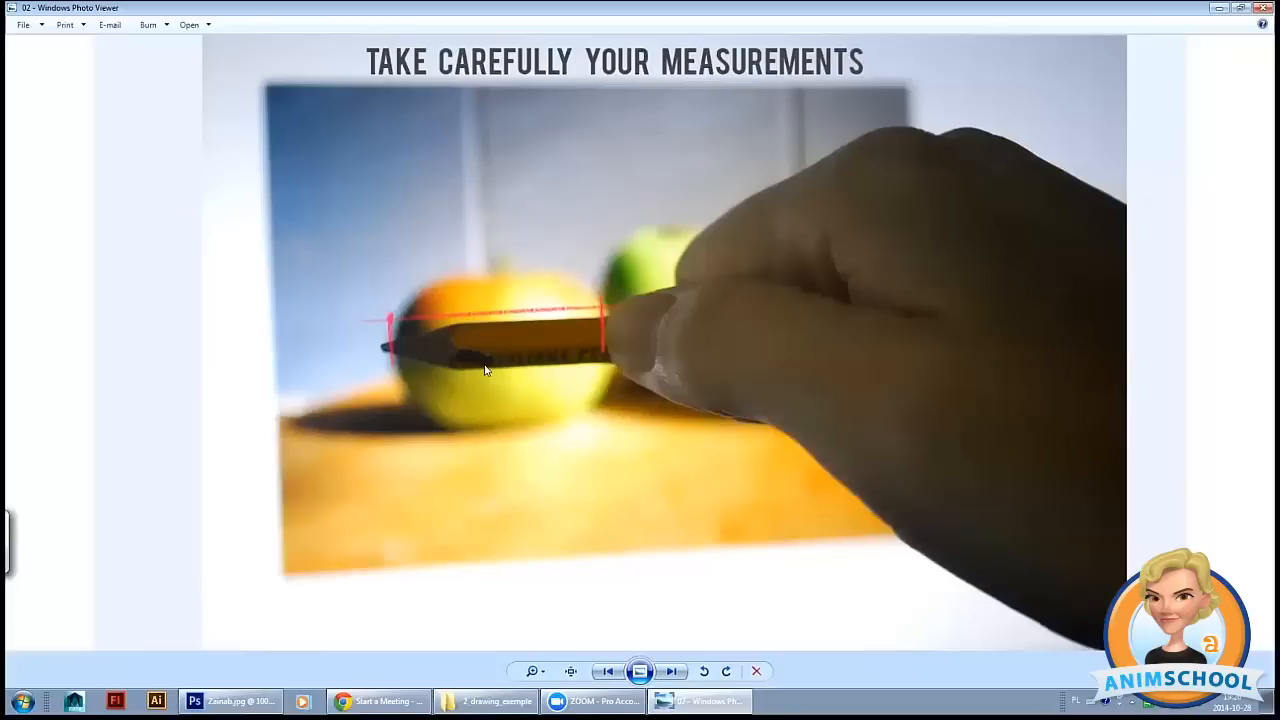
pyautogui.moveTo(415, 390)
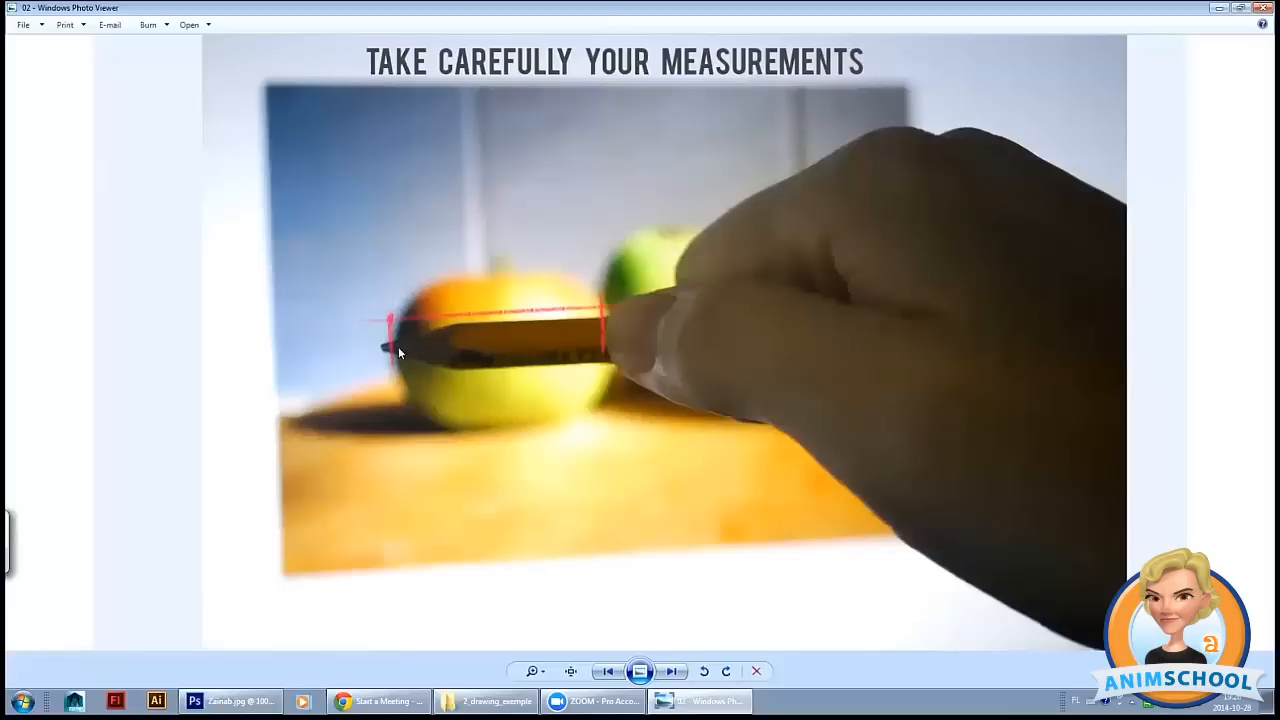
pyautogui.moveTo(663, 363)
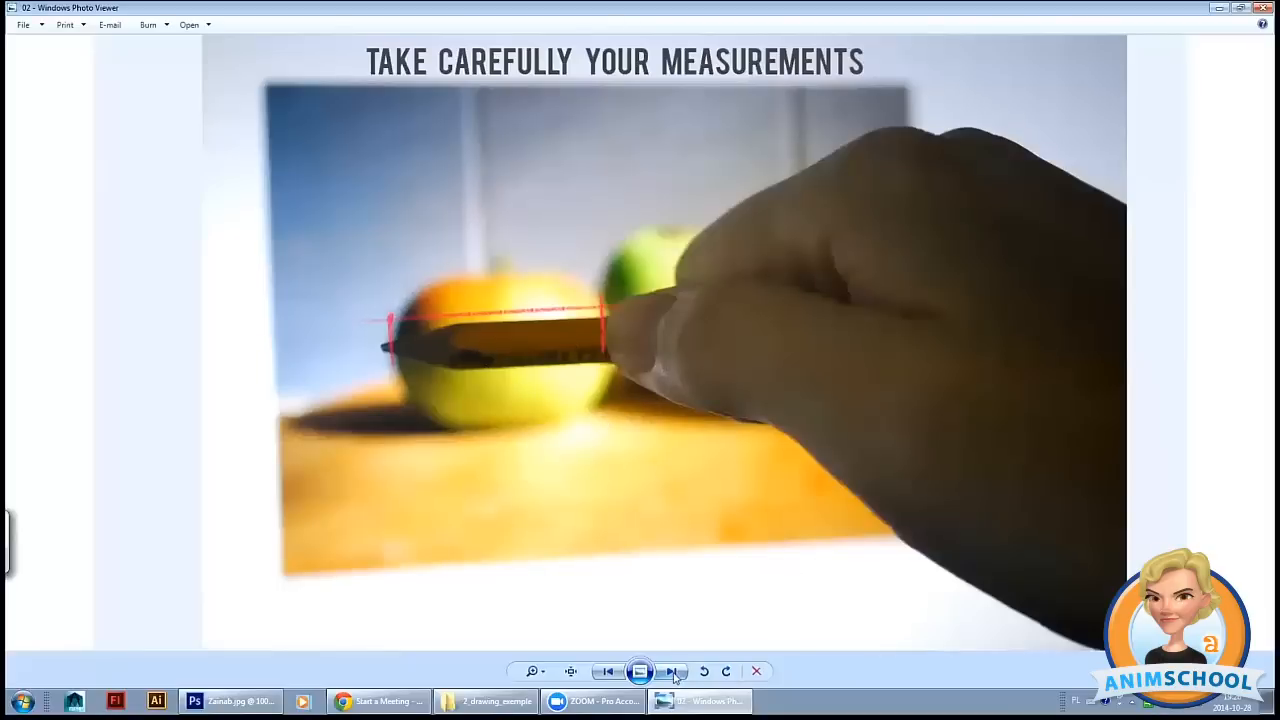
# - Advance from 'Take carefully your measurements' to the 'Draw same dimensions on your paper' slide
pyautogui.click(671, 671)
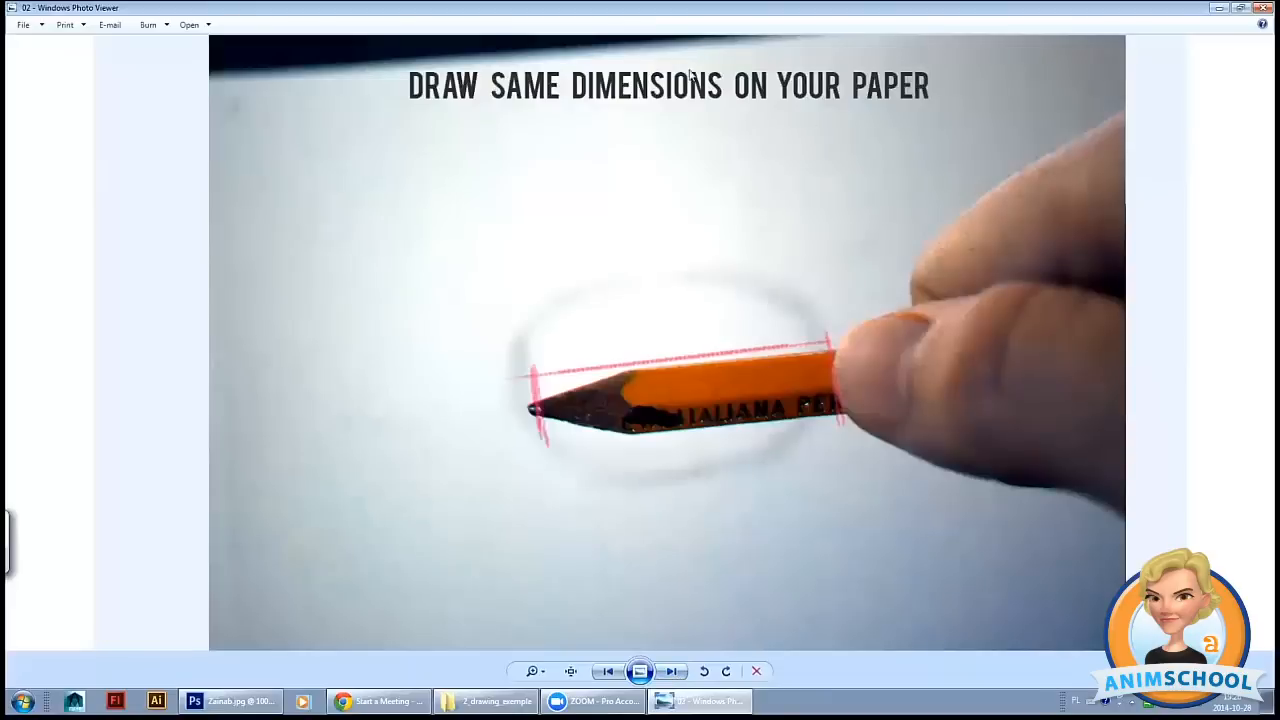
pyautogui.moveTo(505, 288)
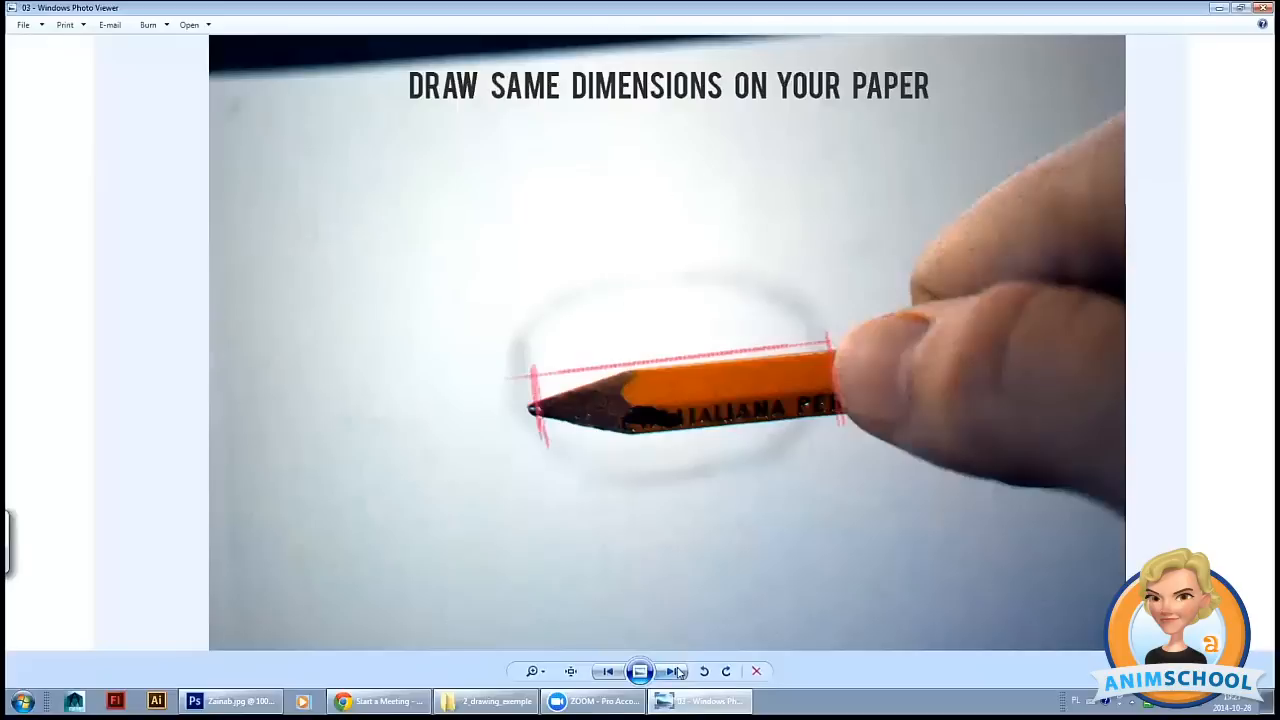
# - Advance to image 04, 'How to hold a pencil?', with two numbered grip photos
pyautogui.click(671, 671)
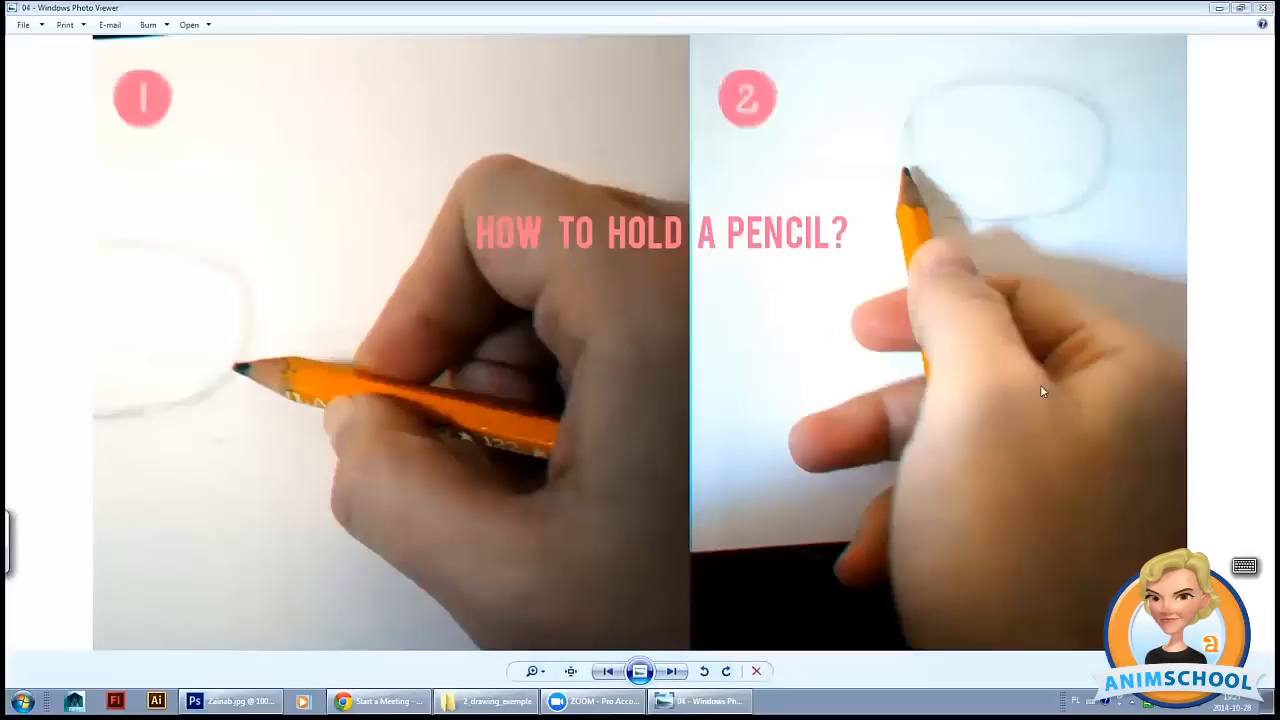
pyautogui.moveTo(888, 298)
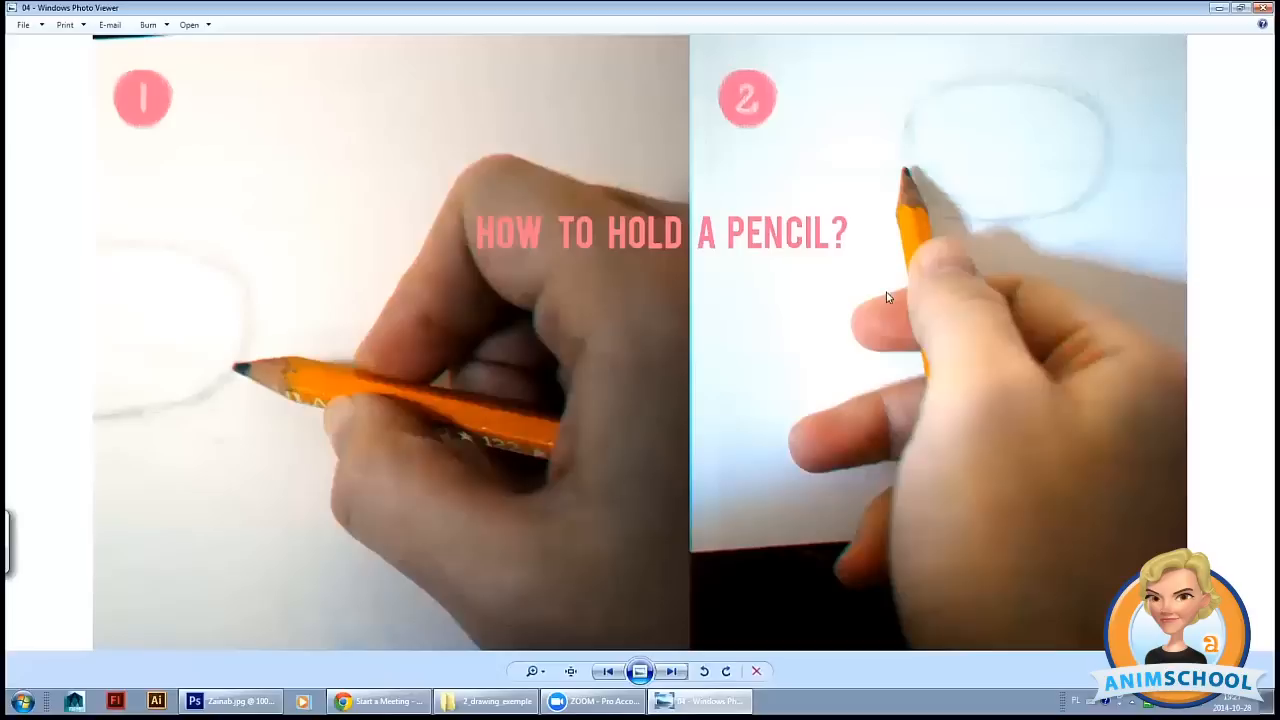
pyautogui.moveTo(445, 234)
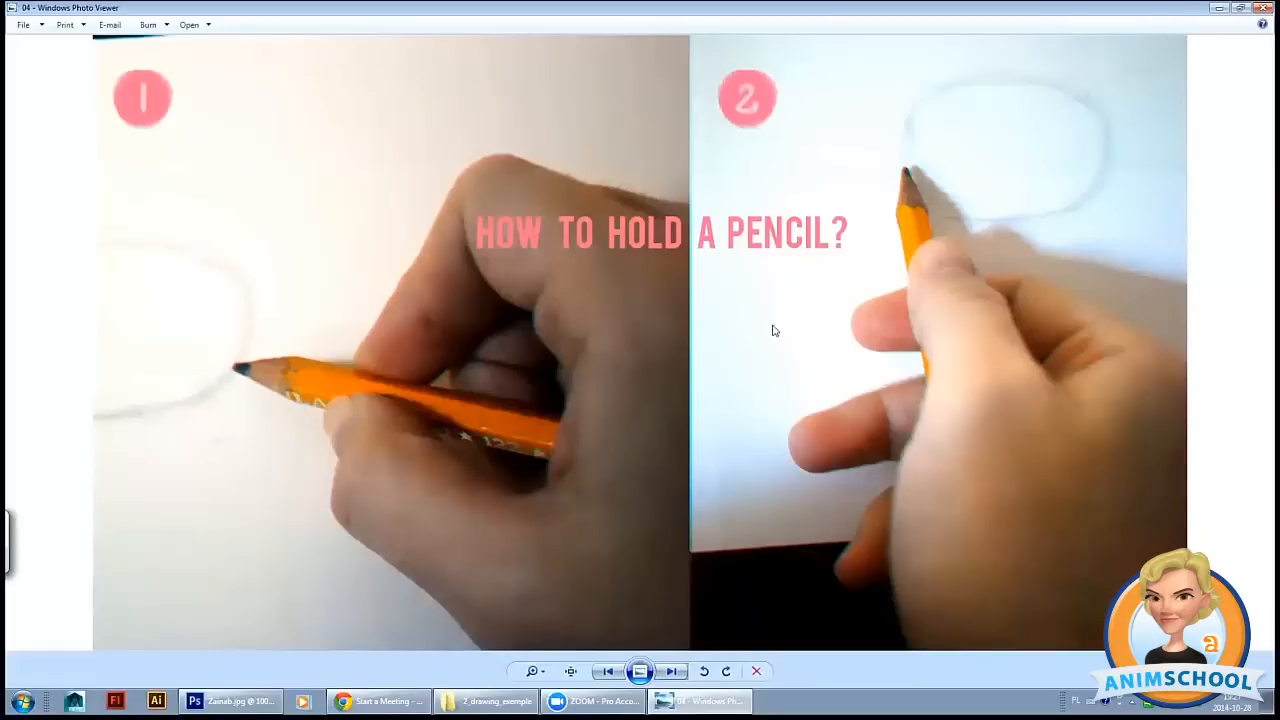
pyautogui.moveTo(1146, 405)
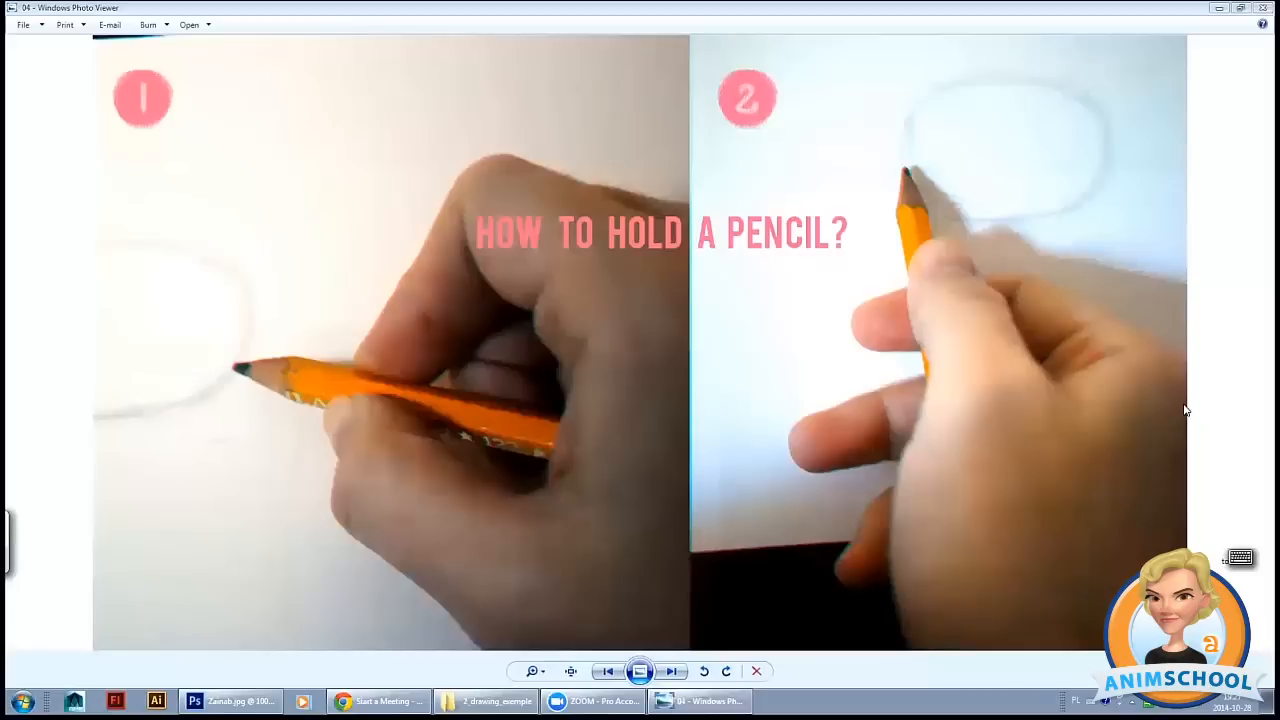
pyautogui.moveTo(1214, 417)
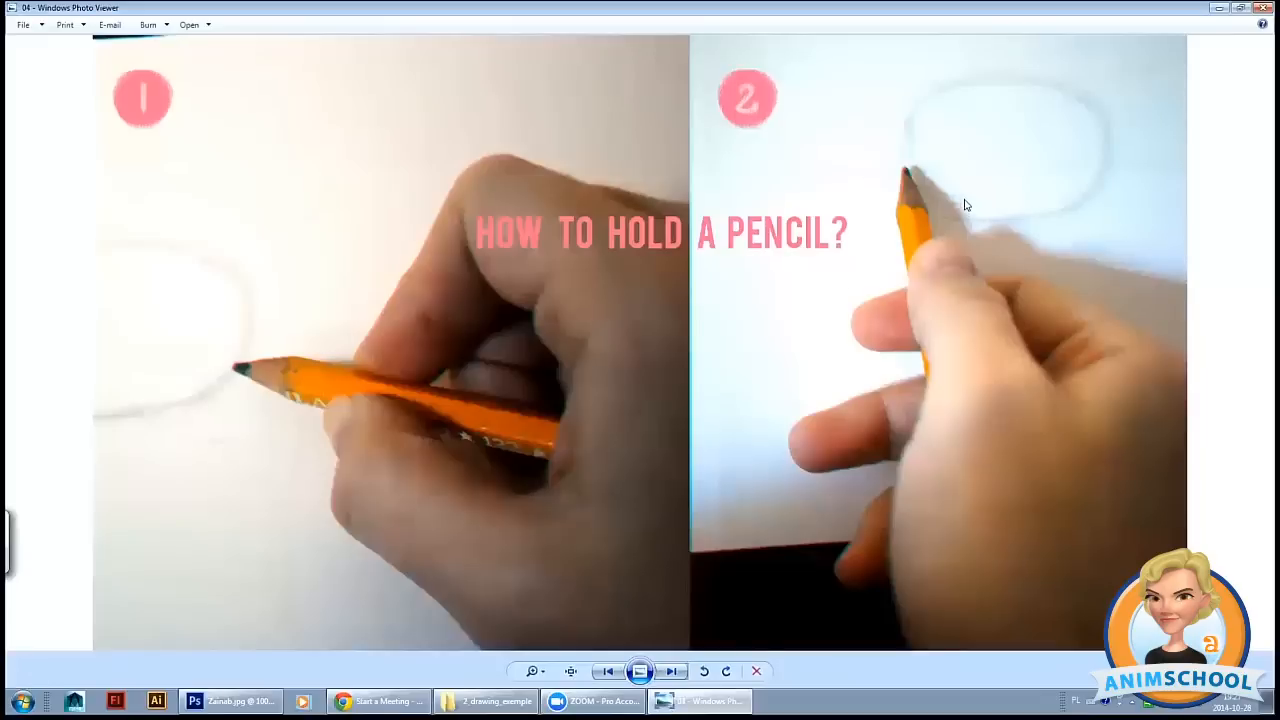
pyautogui.moveTo(933, 305)
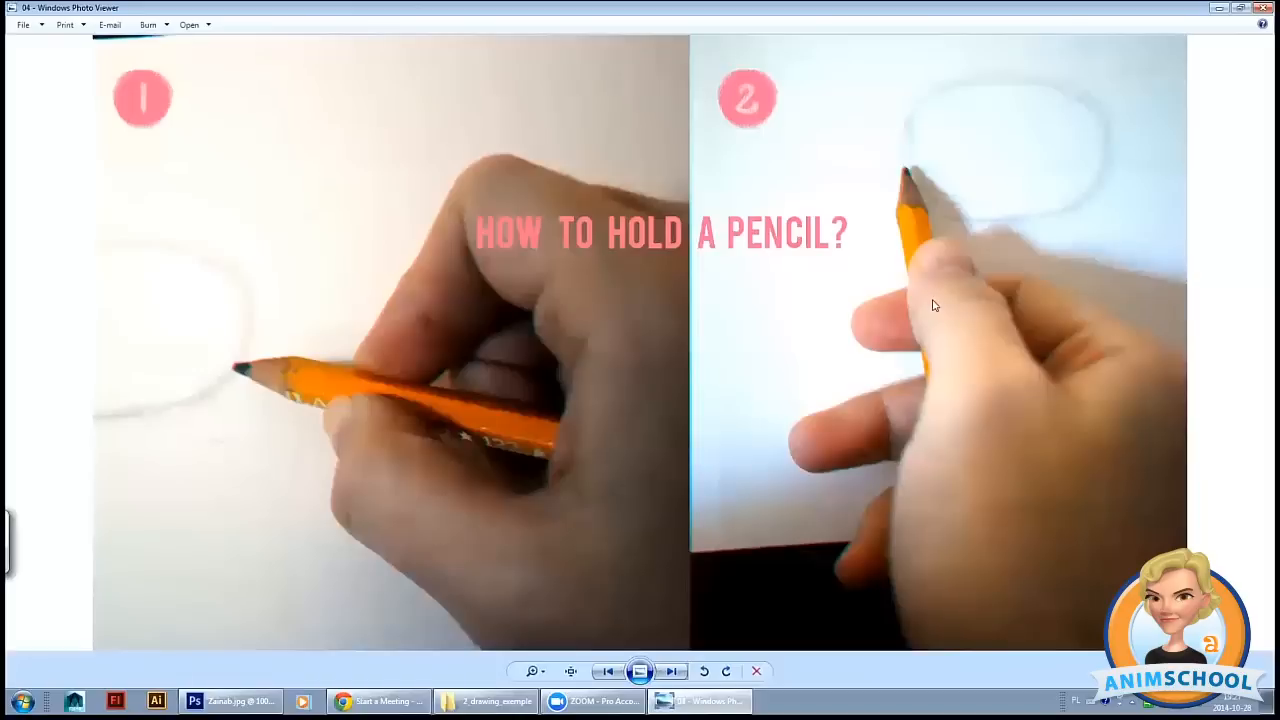
pyautogui.moveTo(556, 263)
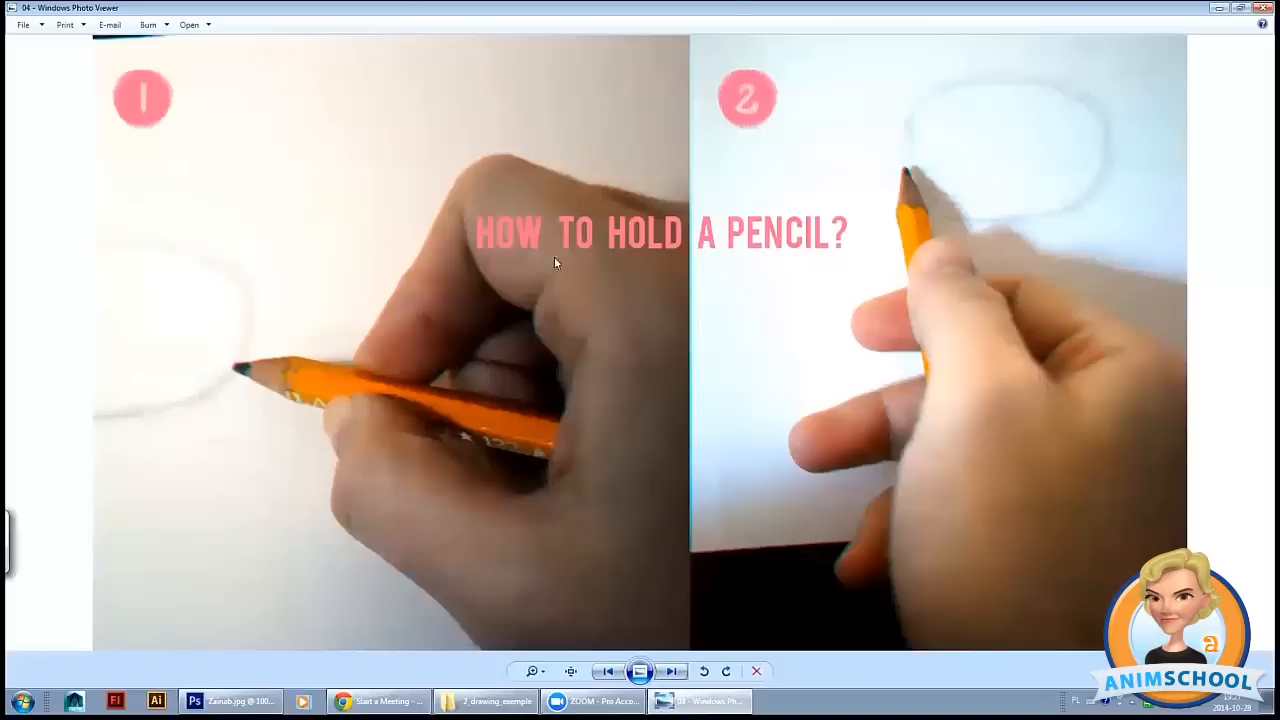
pyautogui.moveTo(843, 286)
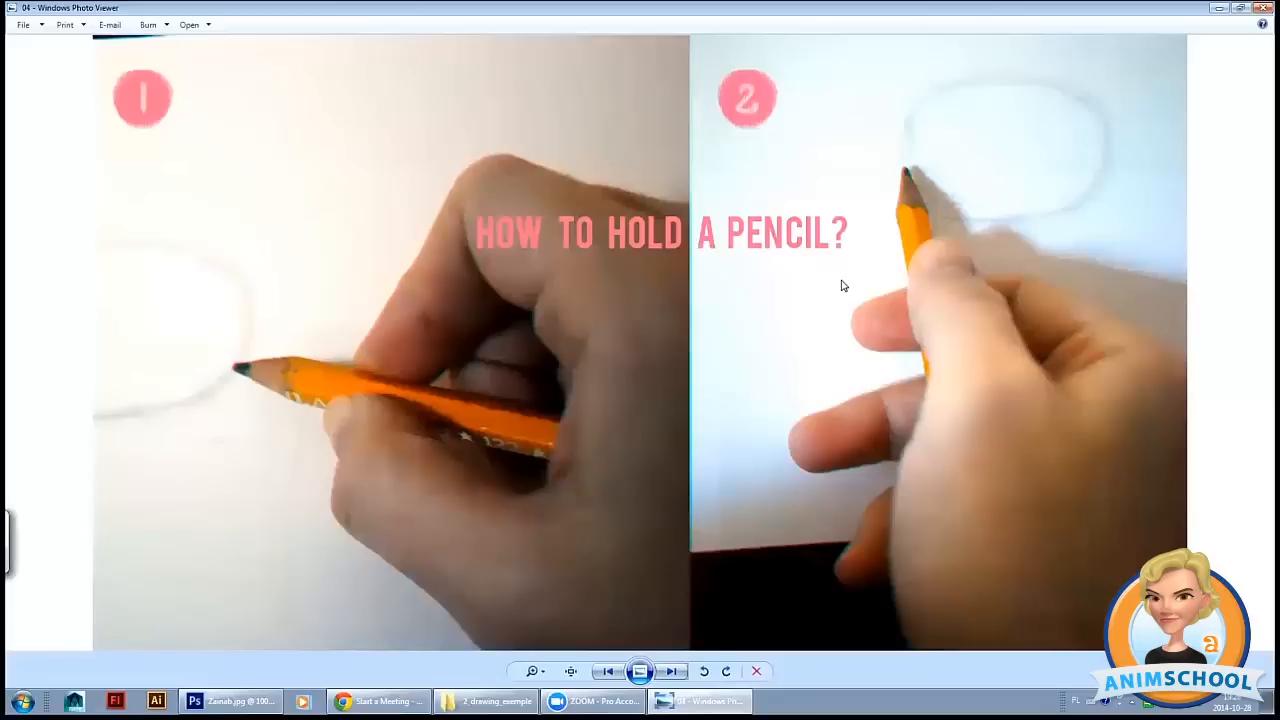
# - Step past the 'Sketch proportions' slide to image 07 with three outlined apples
pyautogui.click(672, 671)
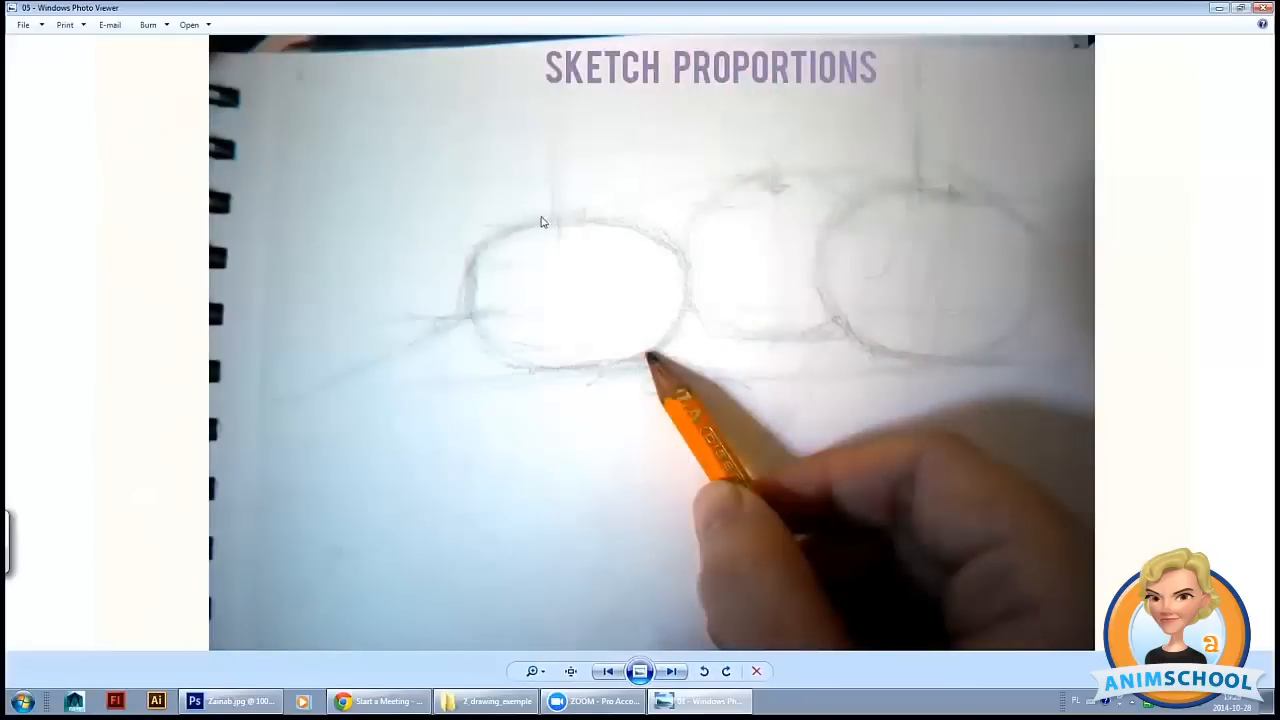
pyautogui.moveTo(812, 187)
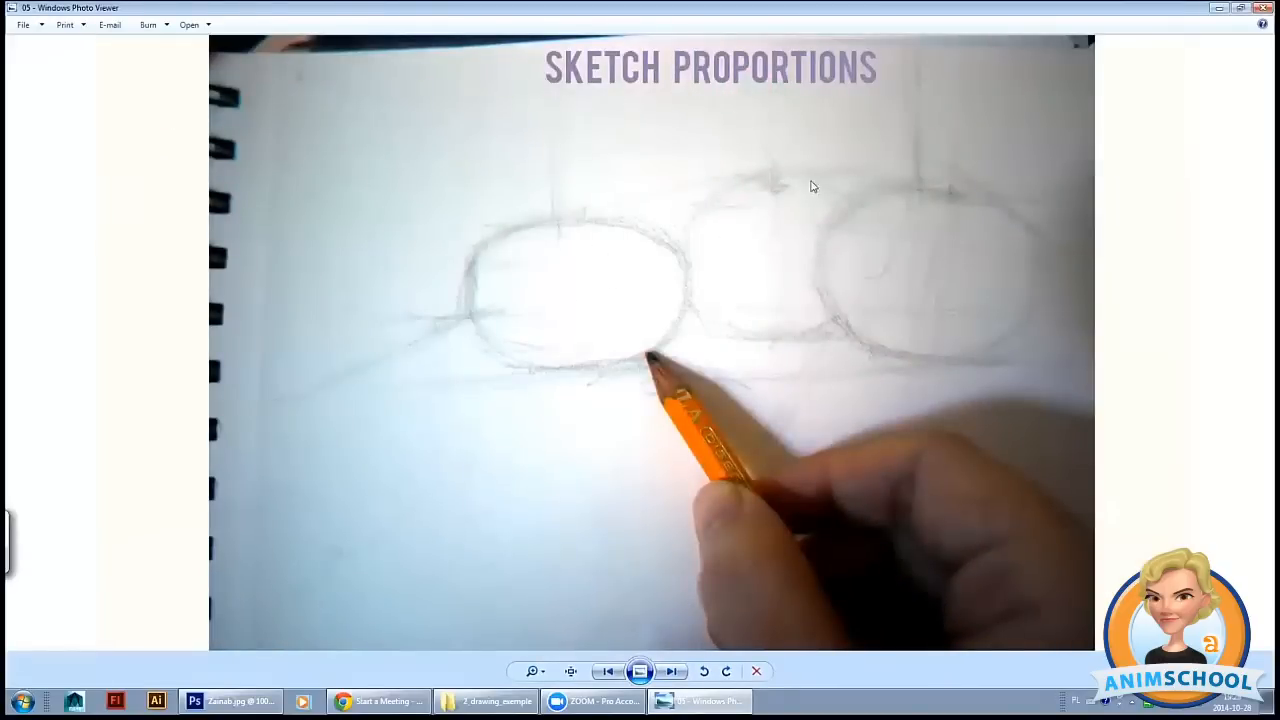
pyautogui.moveTo(696, 283)
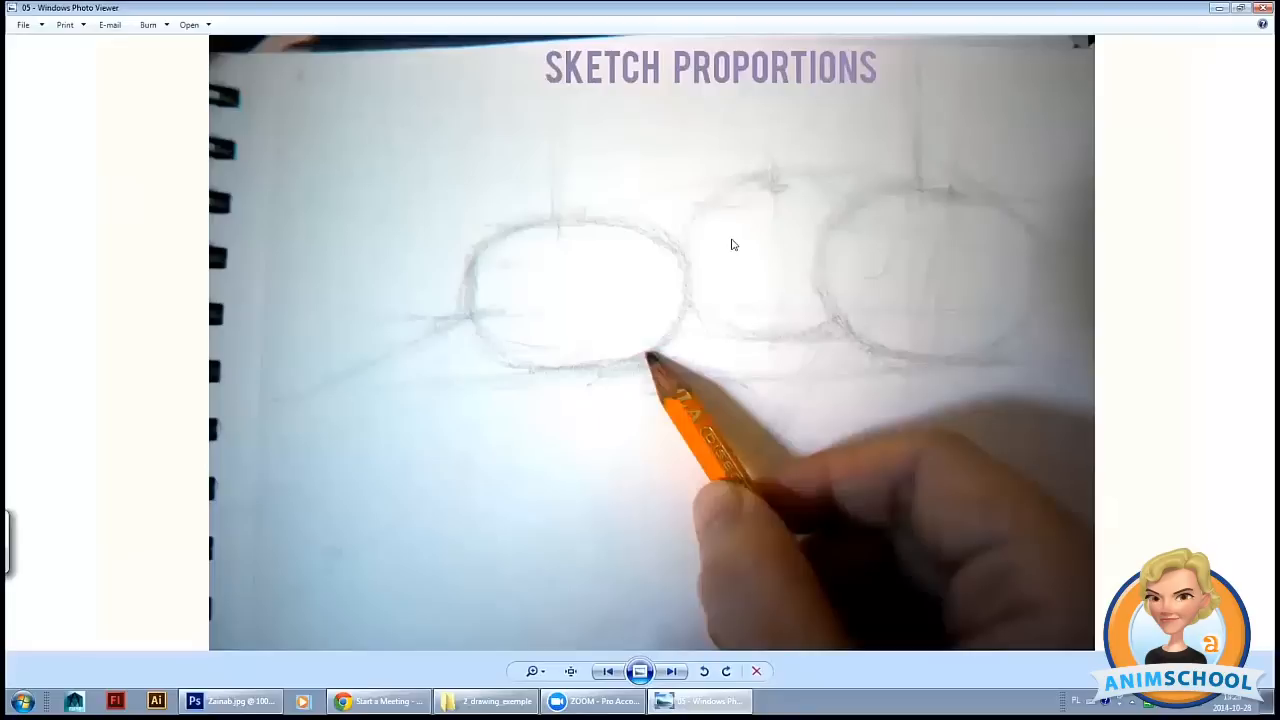
pyautogui.moveTo(743, 453)
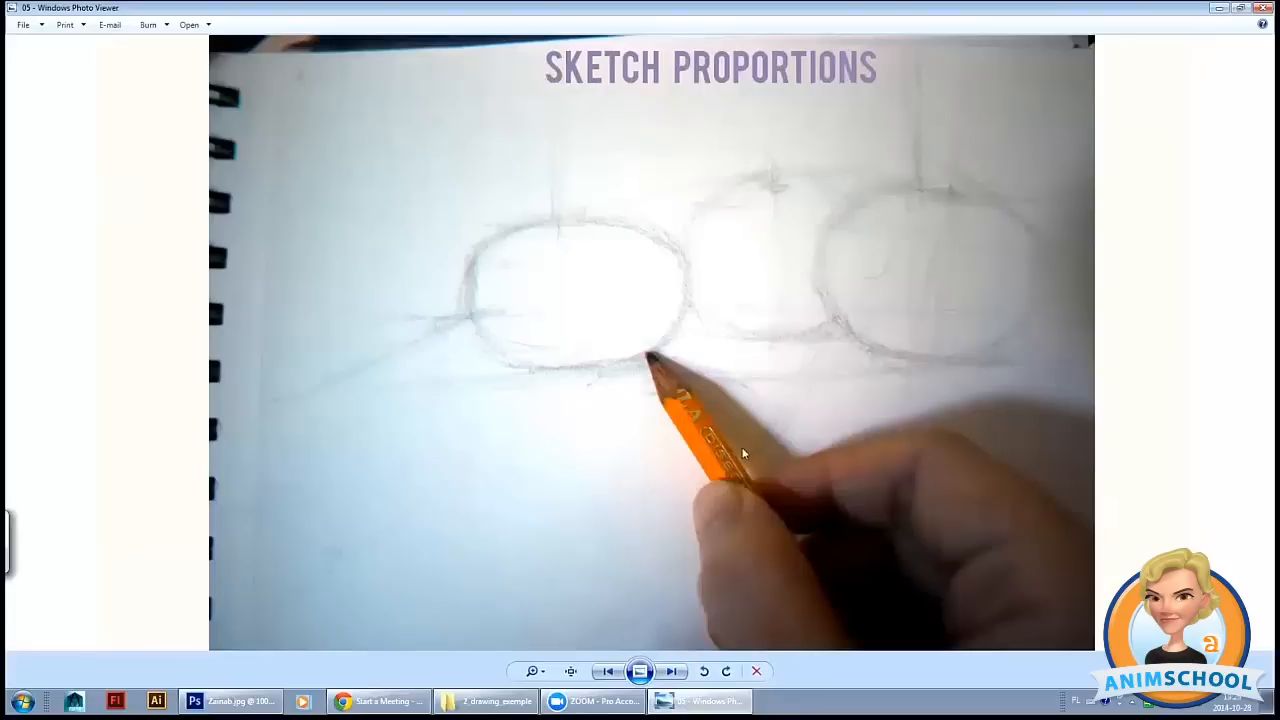
pyautogui.moveTo(615, 468)
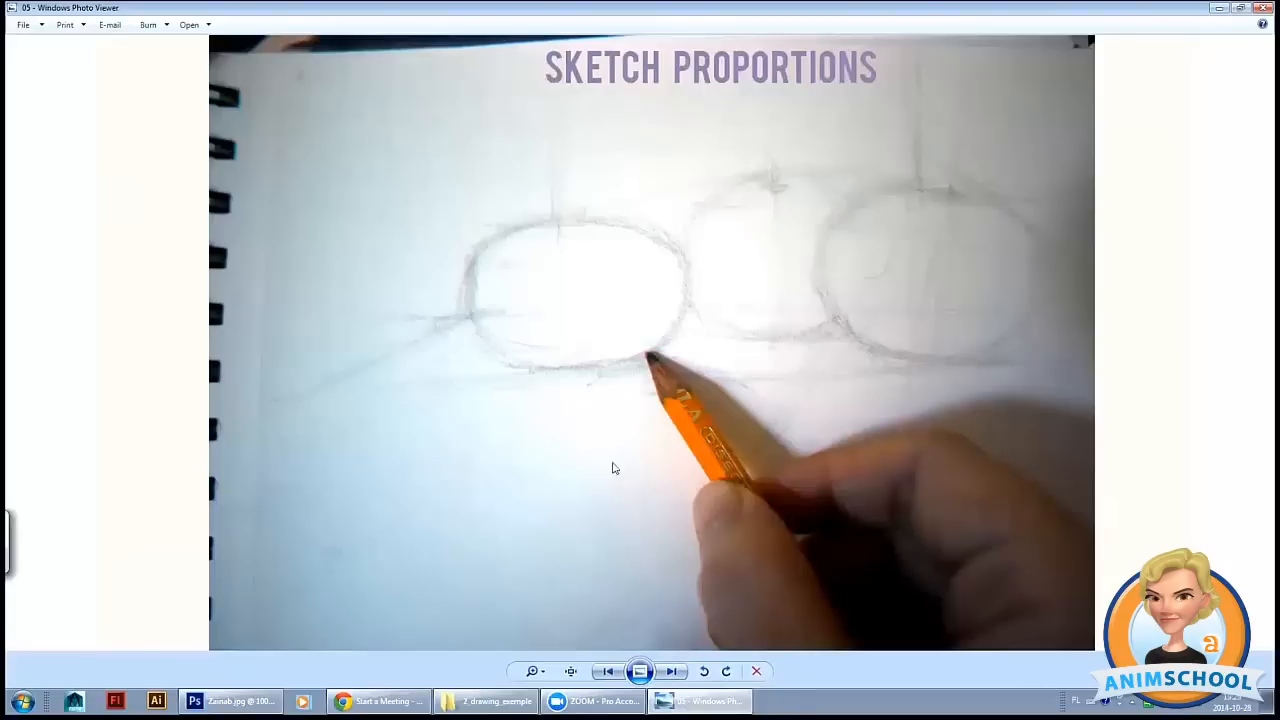
pyautogui.click(671, 671)
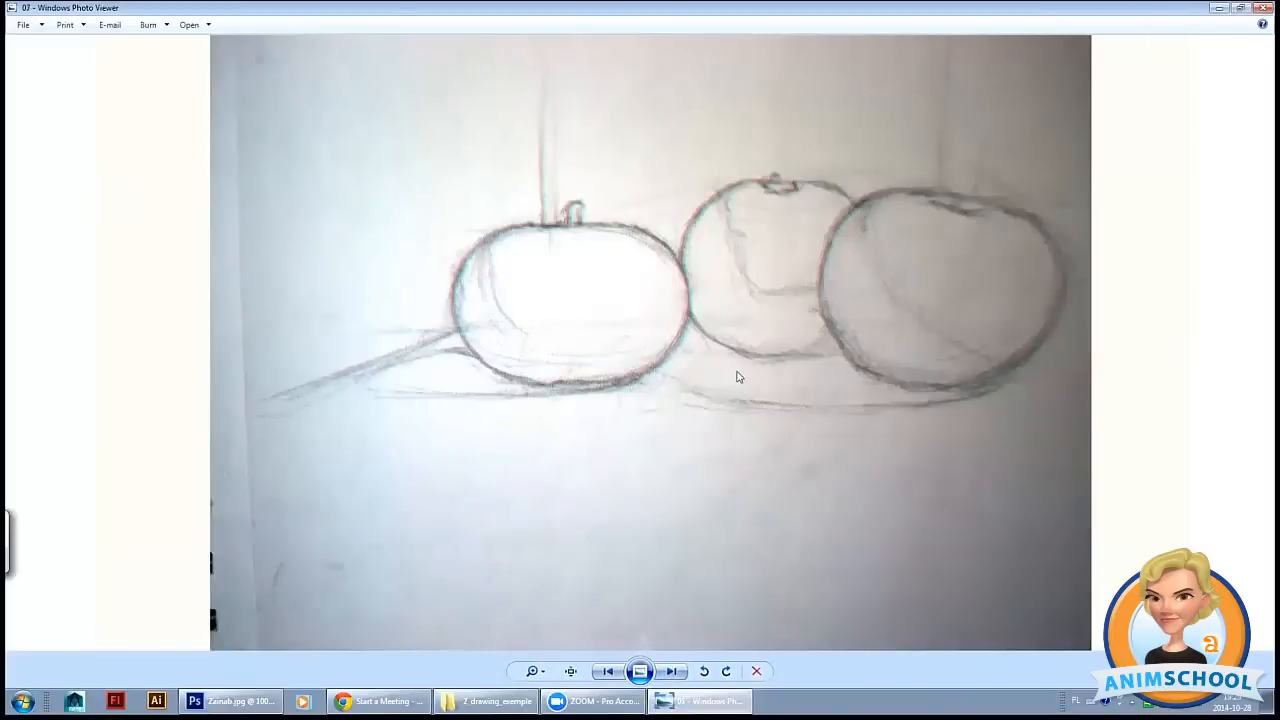
pyautogui.moveTo(709, 297)
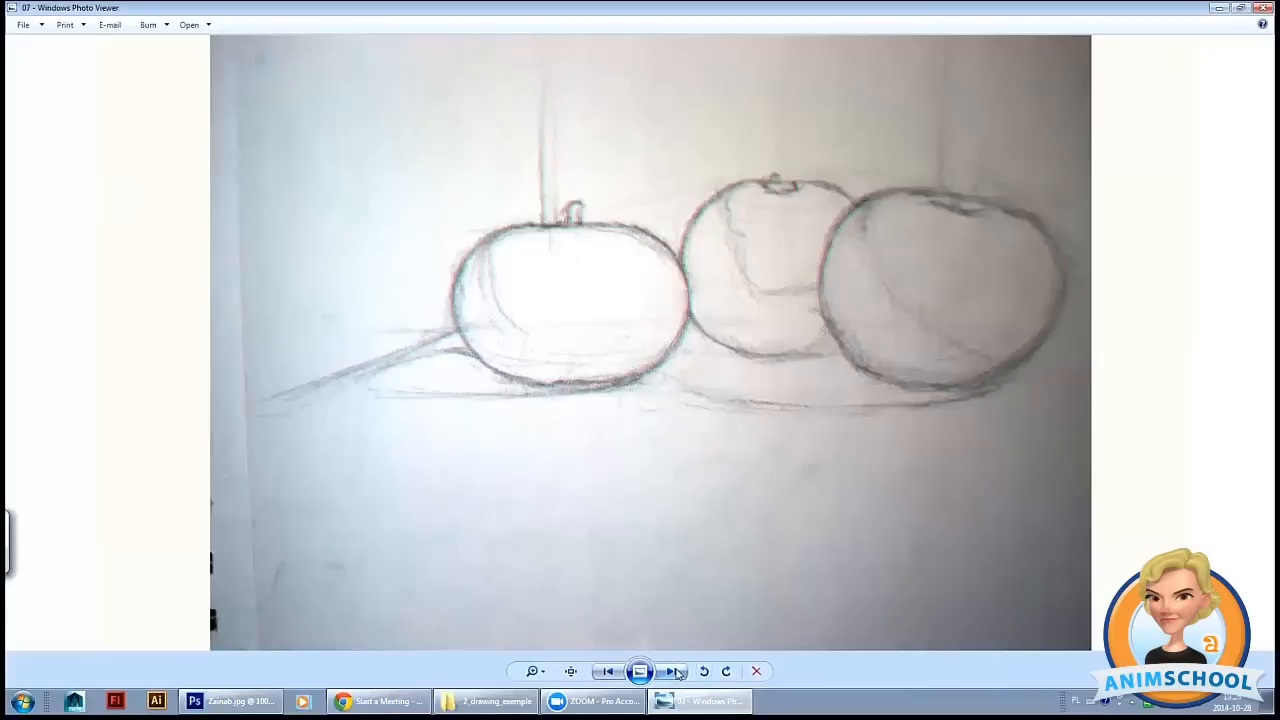
# - Step through shading close-up, 'Create a flat basis' and 'Add more shadows' slides to the shaded apple
pyautogui.click(671, 671)
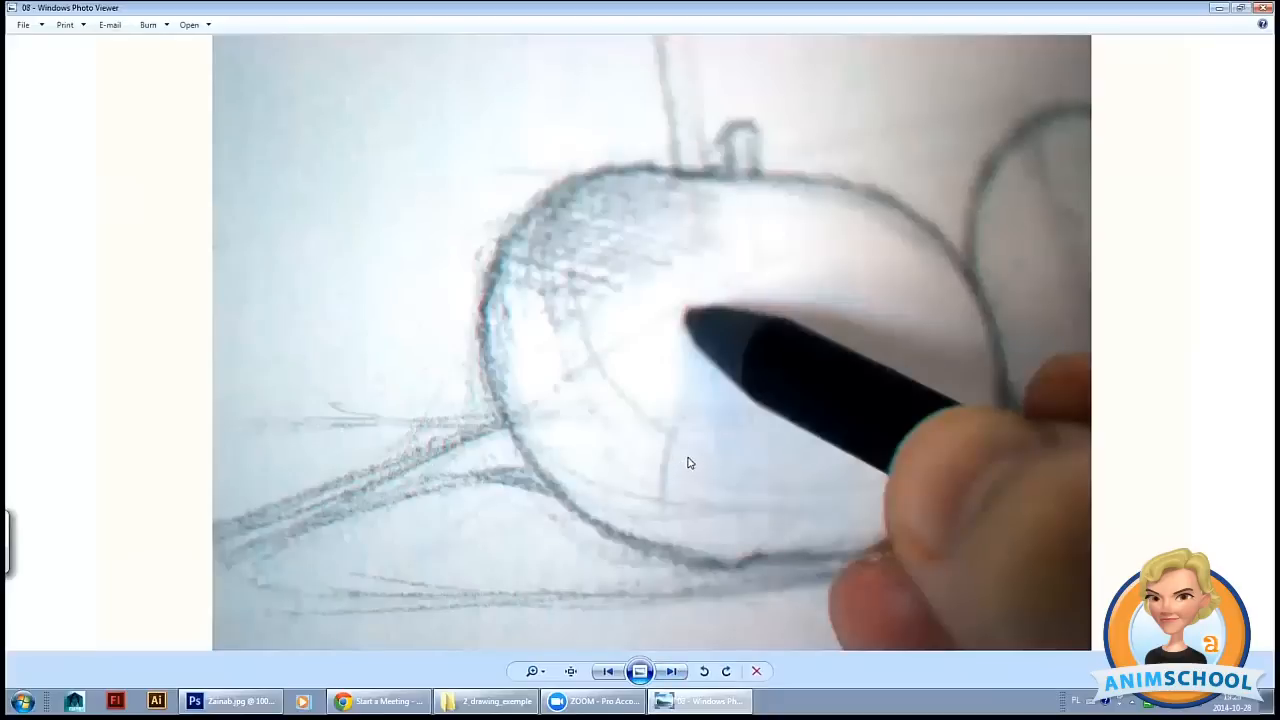
pyautogui.moveTo(797, 354)
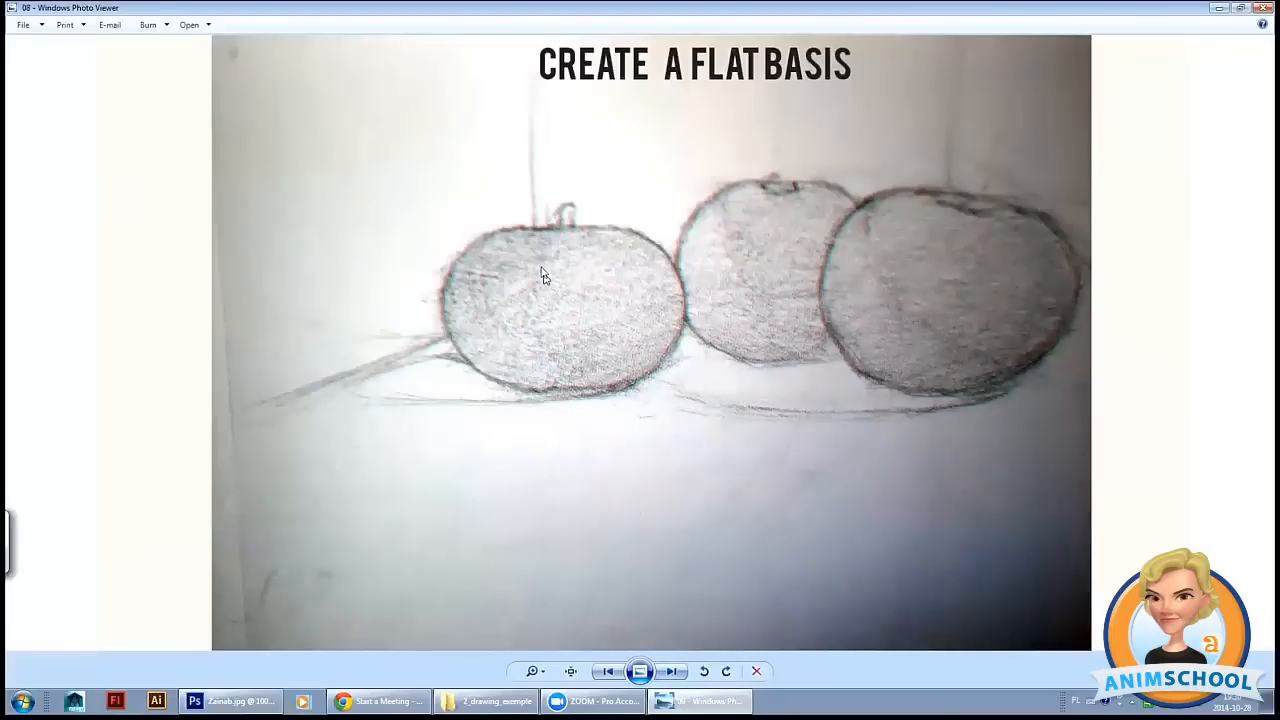
pyautogui.click(671, 671)
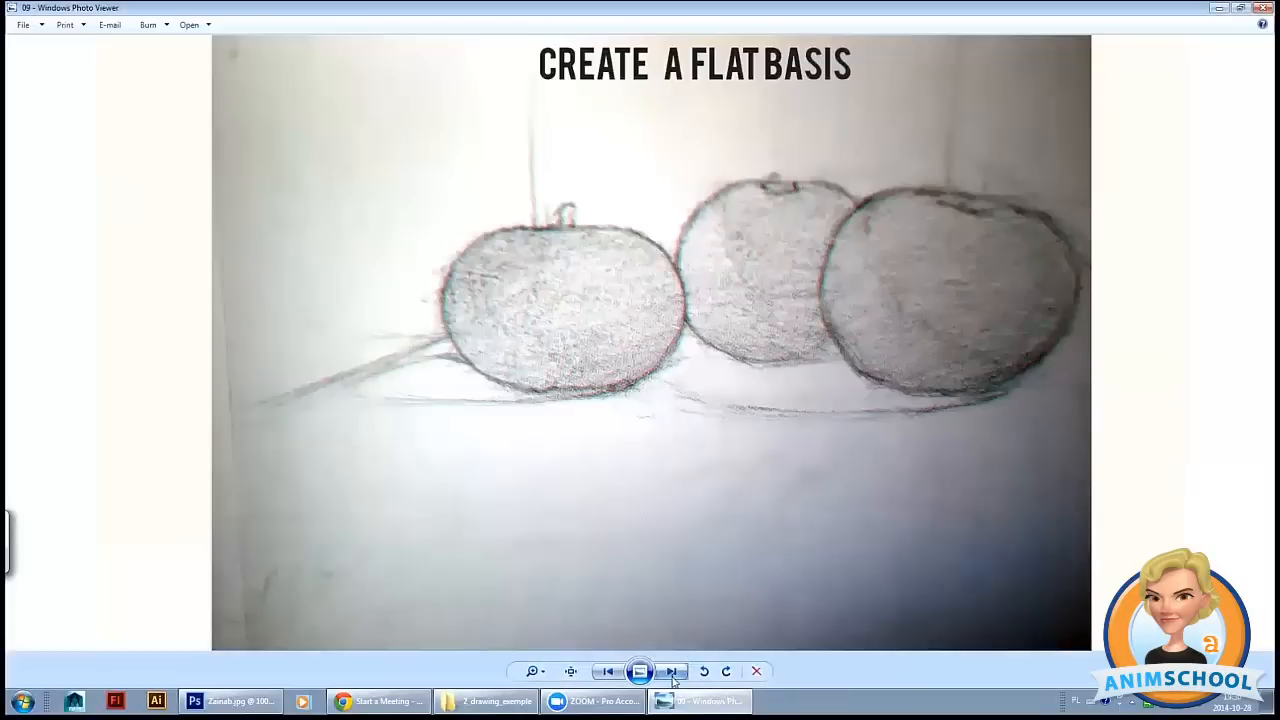
pyautogui.click(671, 671)
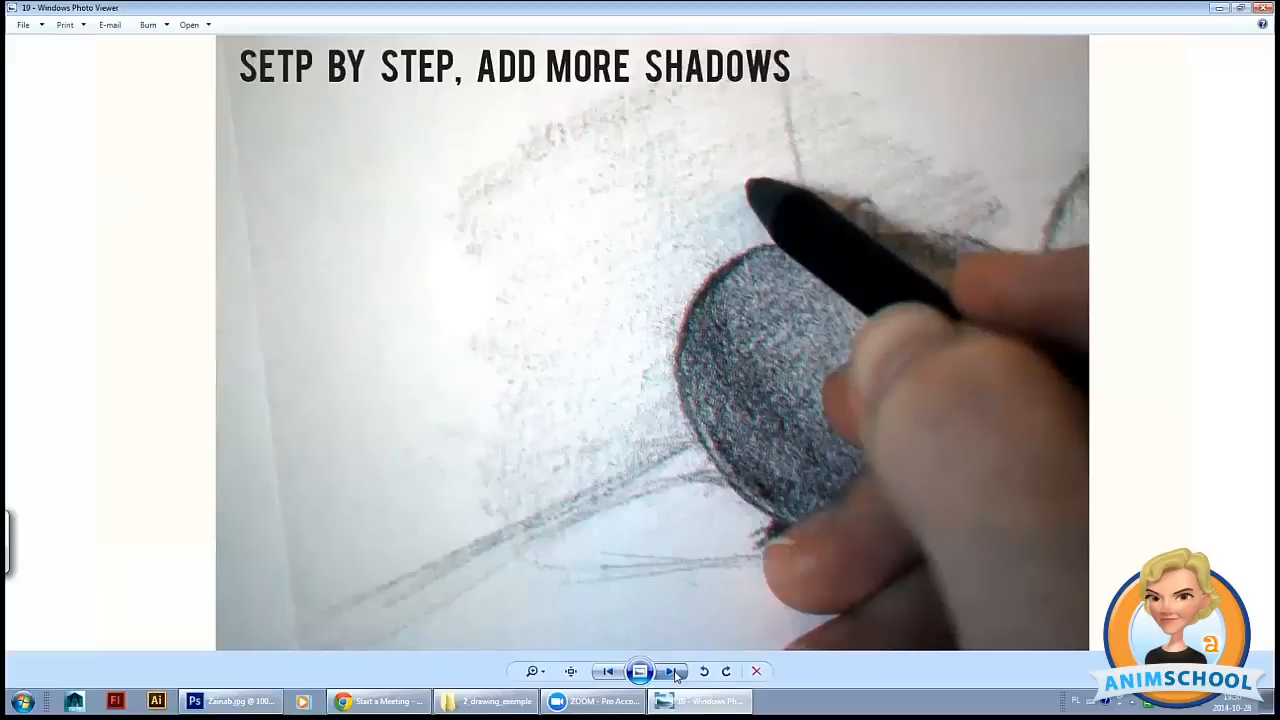
pyautogui.click(671, 671)
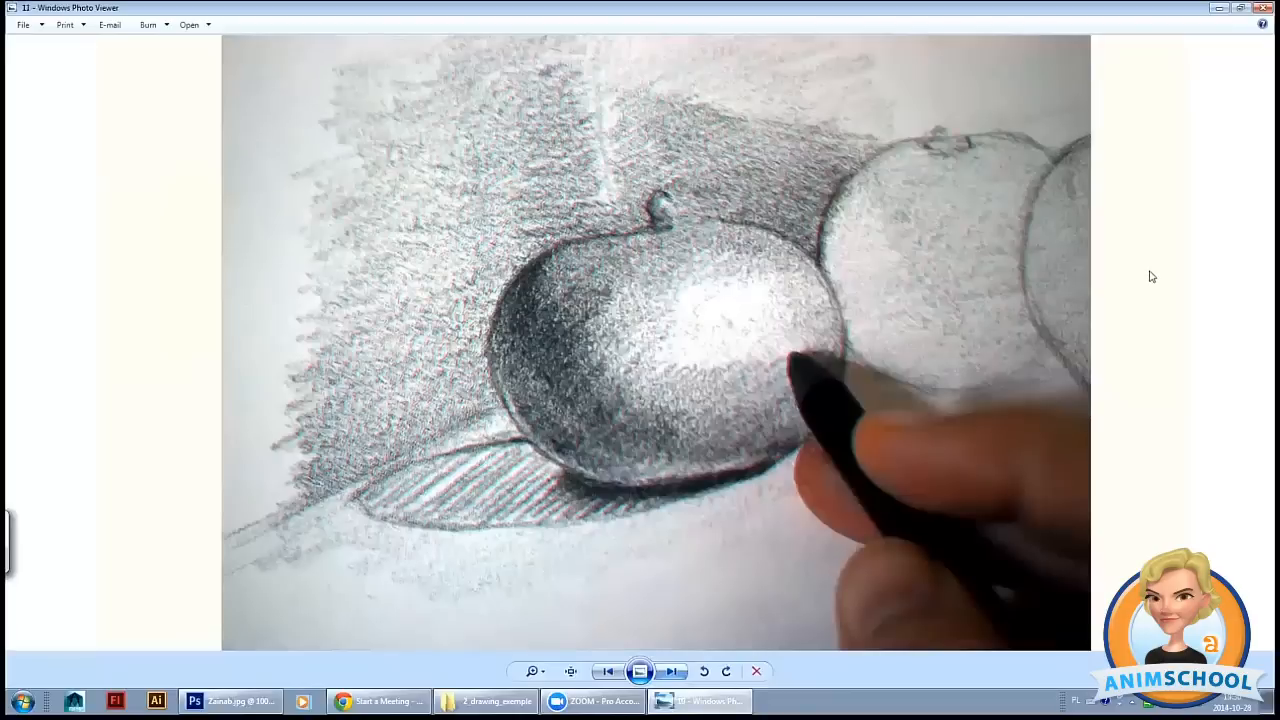
pyautogui.moveTo(742, 435)
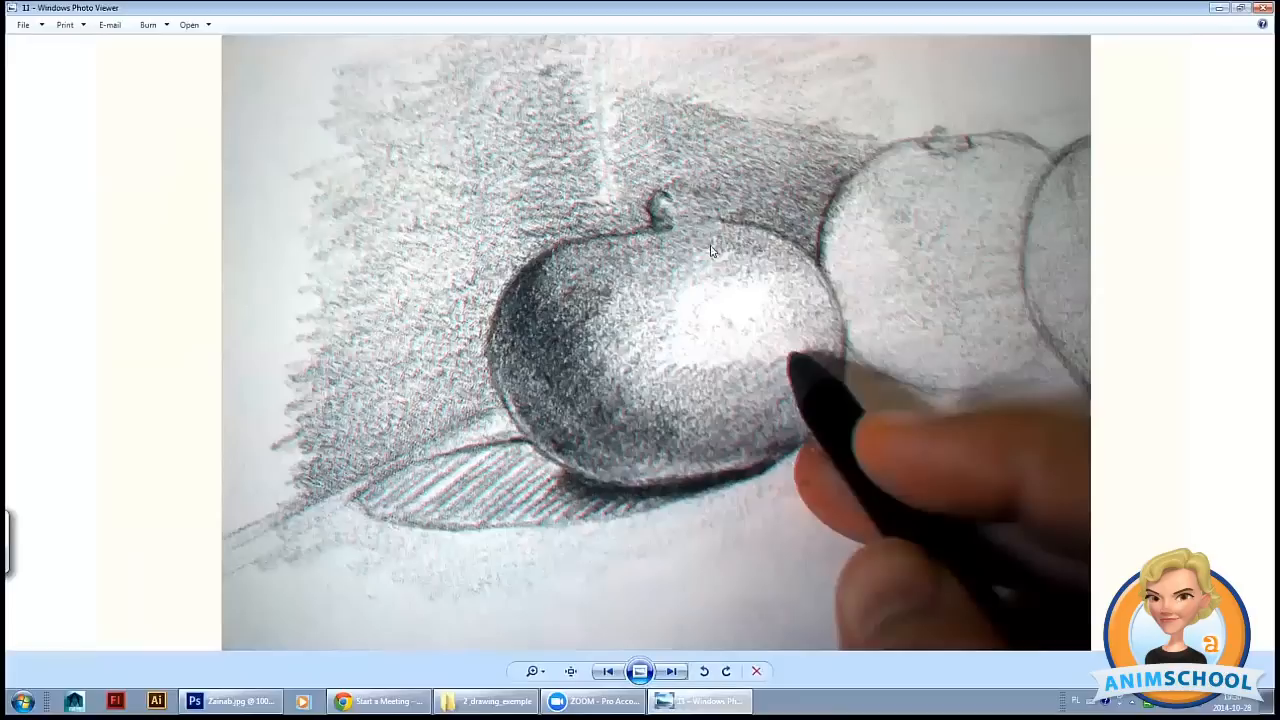
pyautogui.moveTo(681, 538)
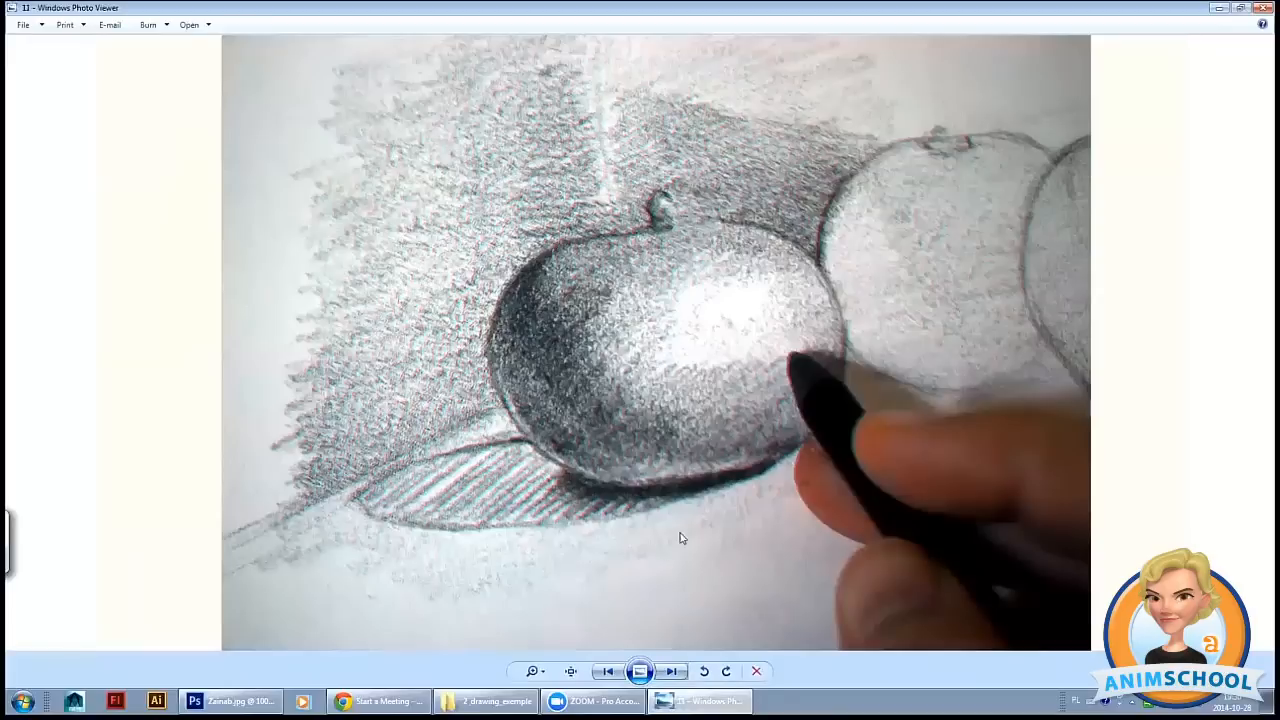
pyautogui.moveTo(678, 551)
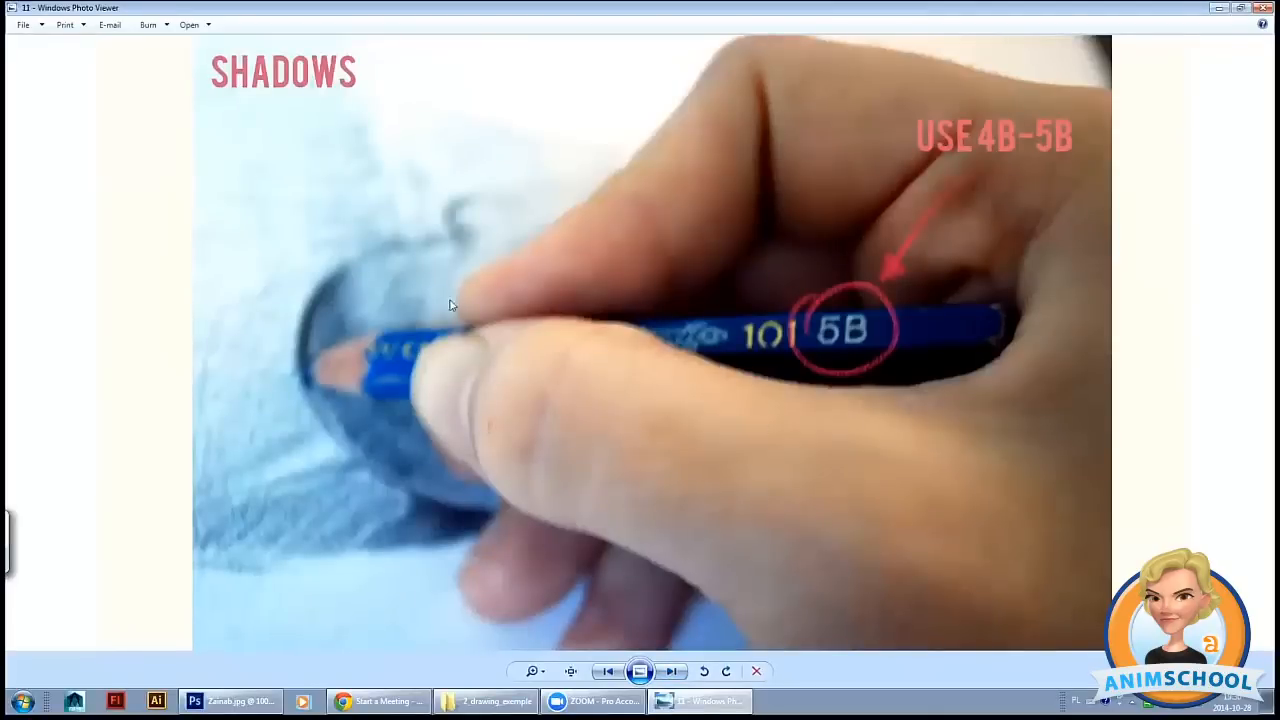
pyautogui.moveTo(778, 296)
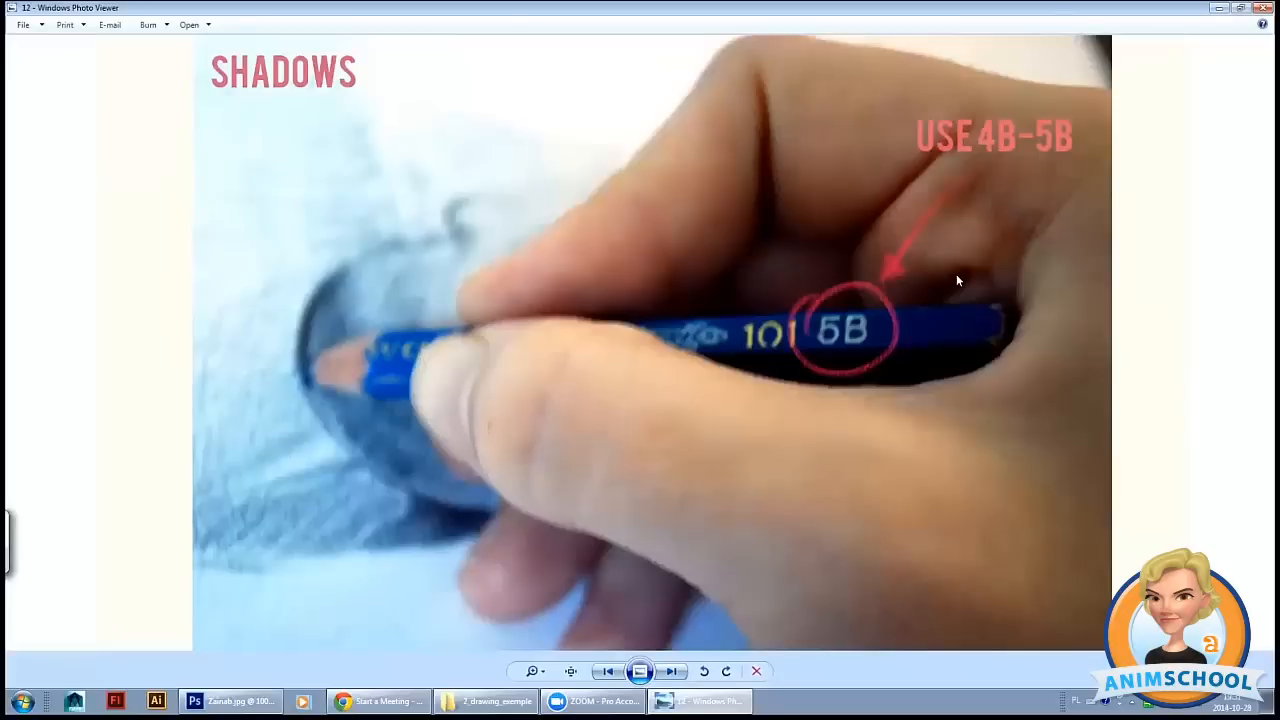
pyautogui.moveTo(1181, 280)
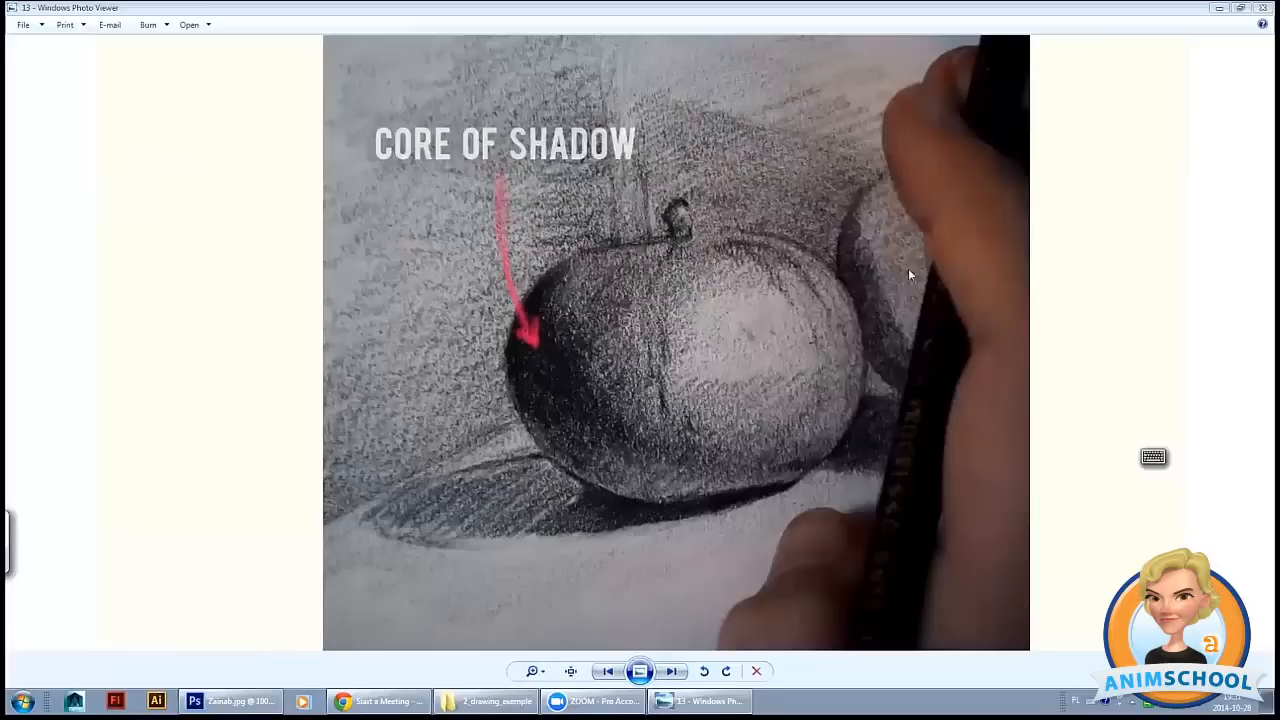
pyautogui.moveTo(1104, 259)
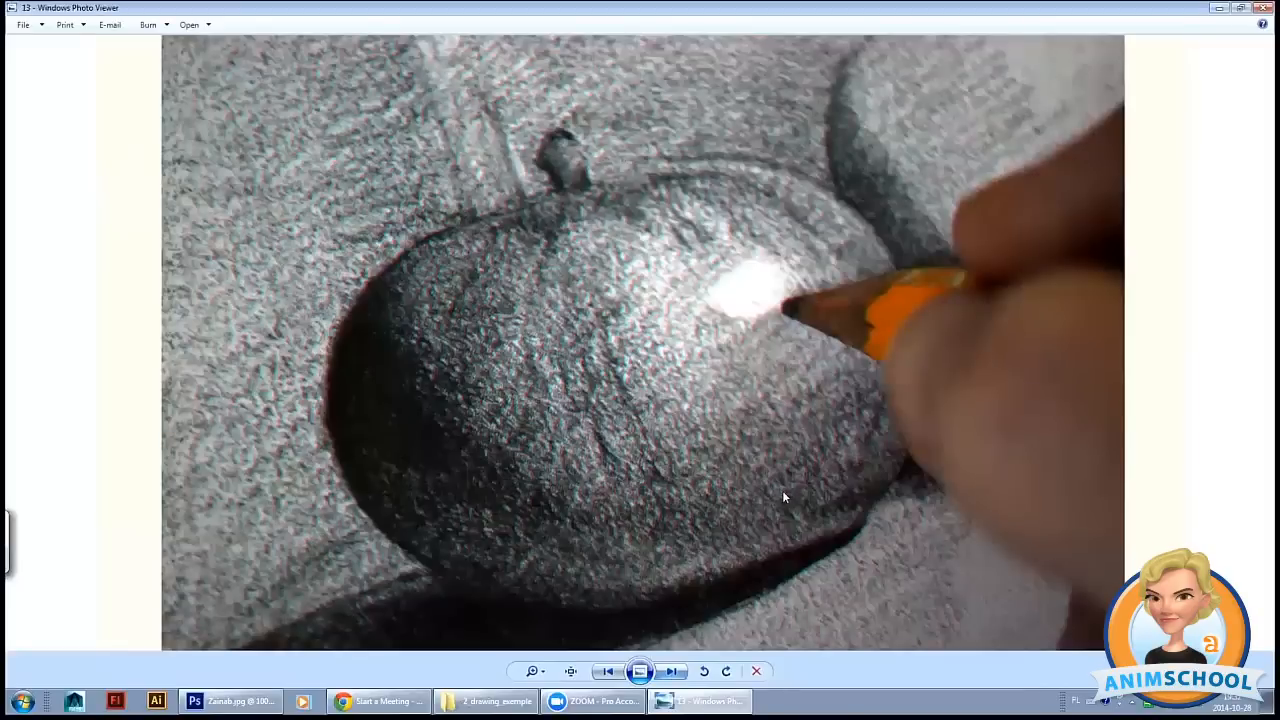
# - Step past the highlight close-ups to image 16 with B2/B5 pencils, putty rubber and swatches
pyautogui.click(671, 671)
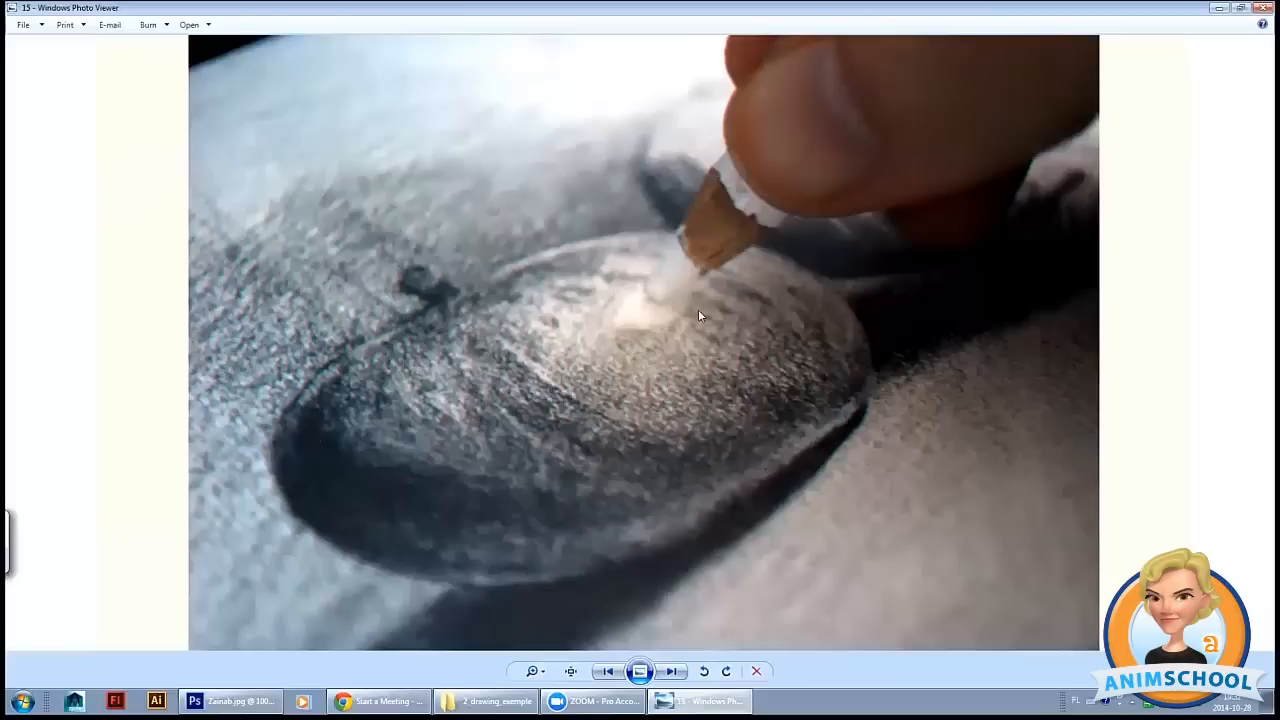
pyautogui.click(671, 671)
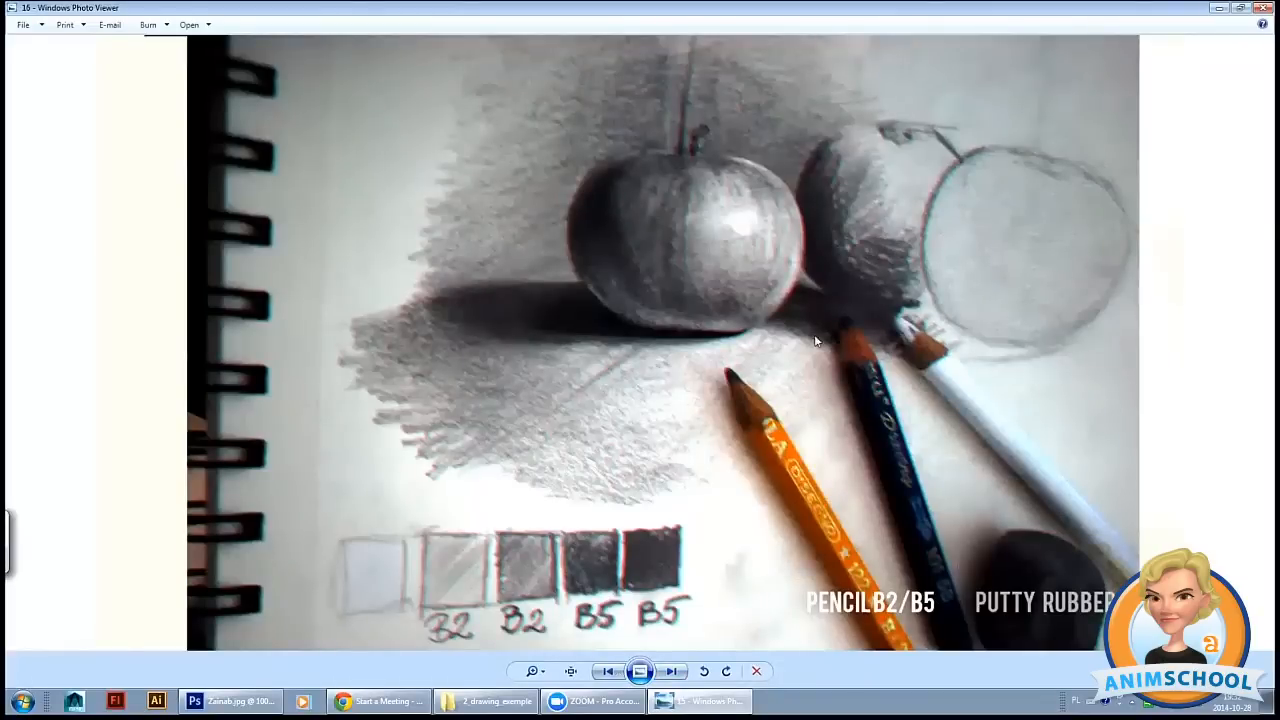
pyautogui.moveTo(890, 320)
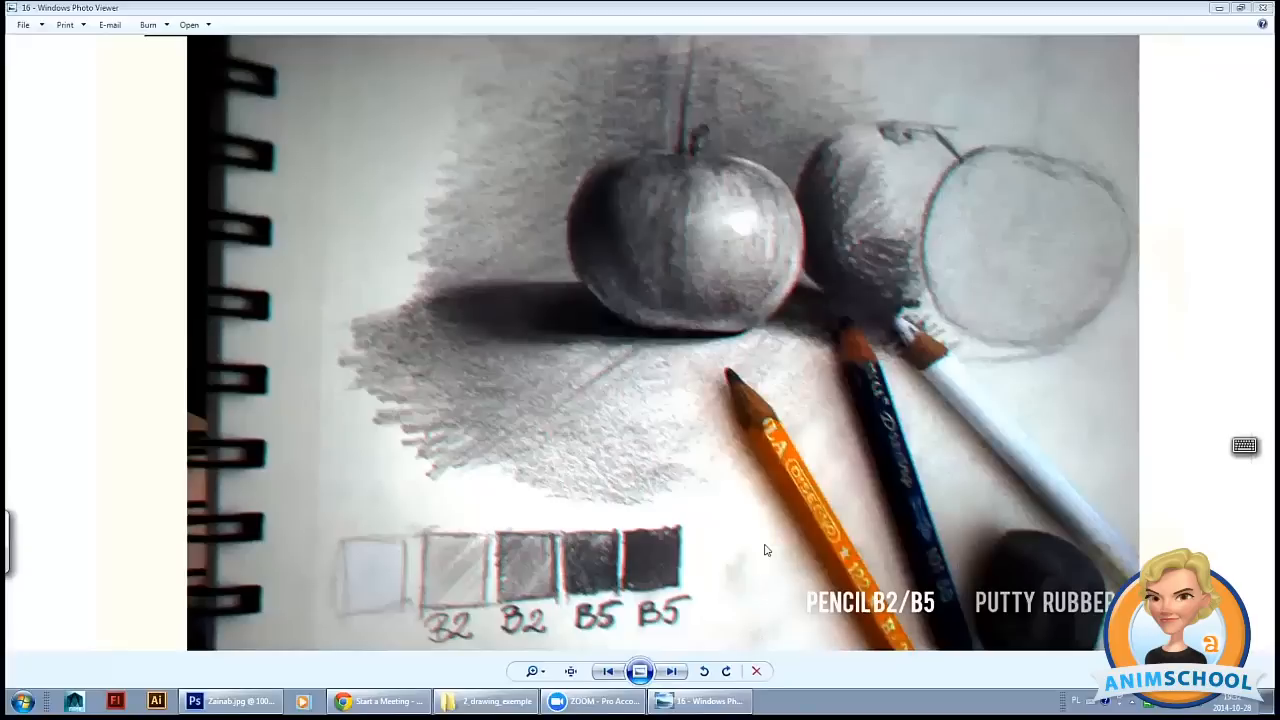
pyautogui.moveTo(705, 575)
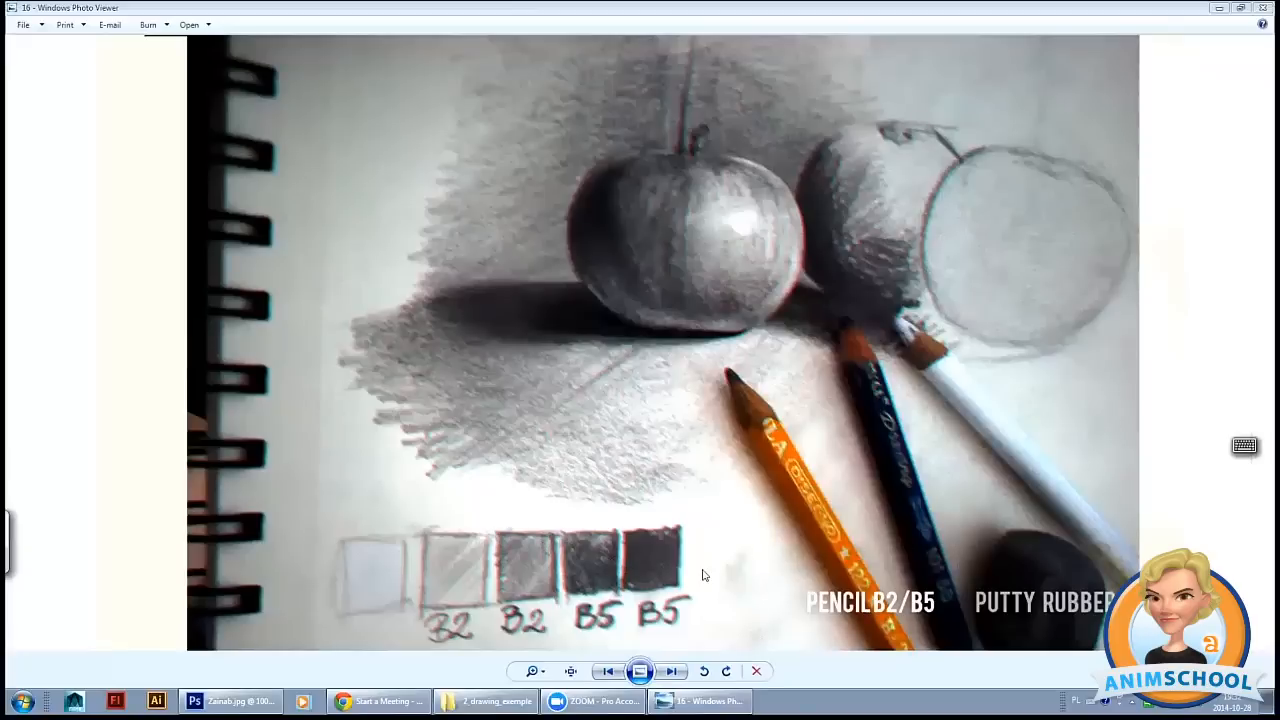
pyautogui.moveTo(912, 460)
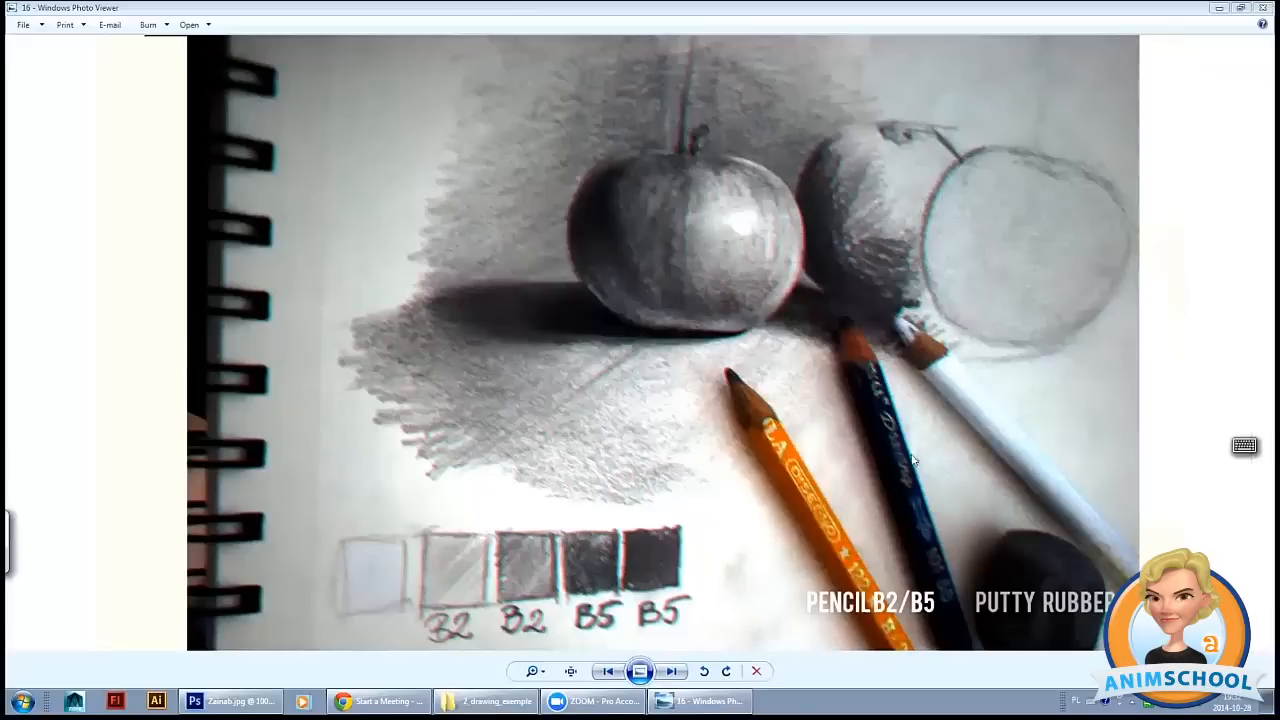
pyautogui.moveTo(1009, 427)
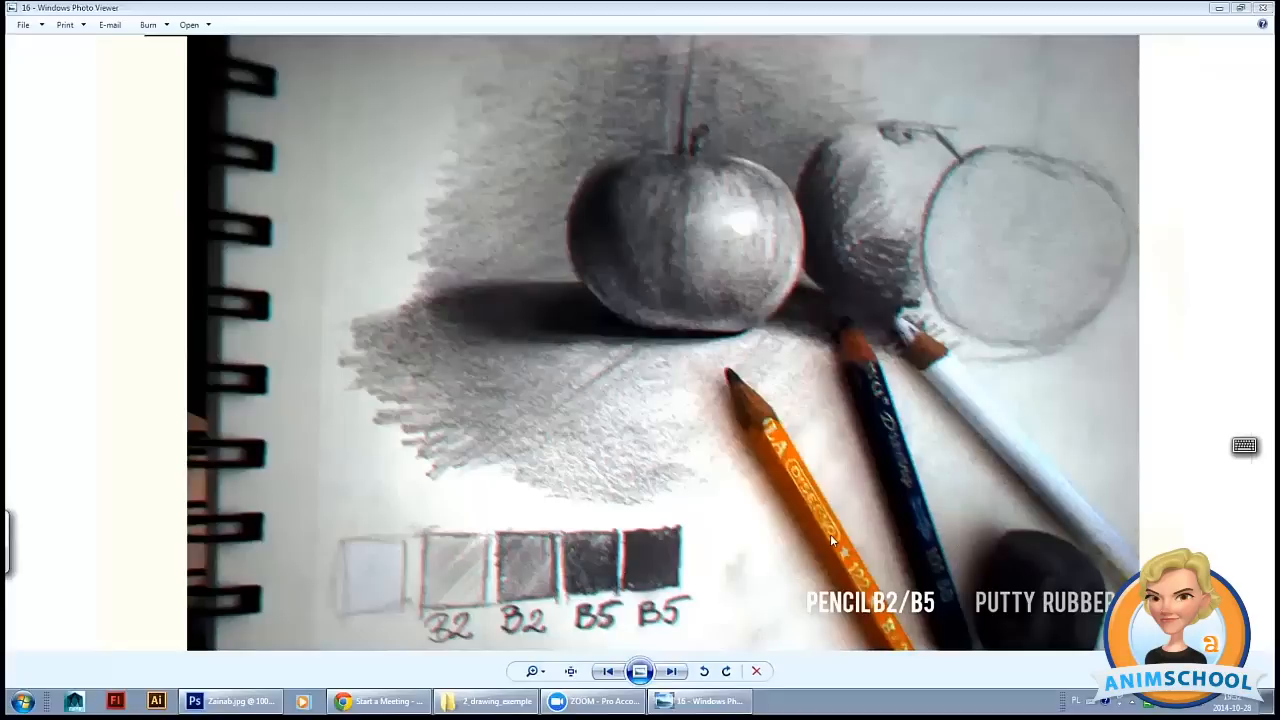
pyautogui.moveTo(978, 443)
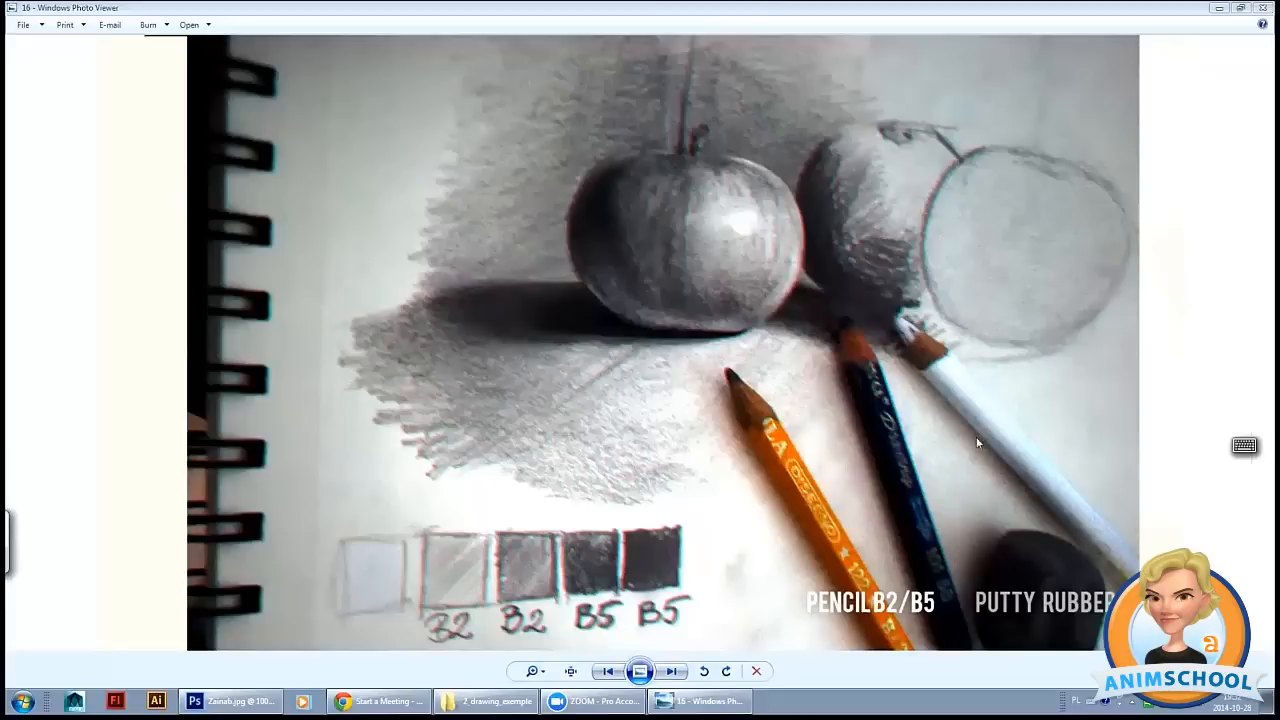
pyautogui.moveTo(570, 475)
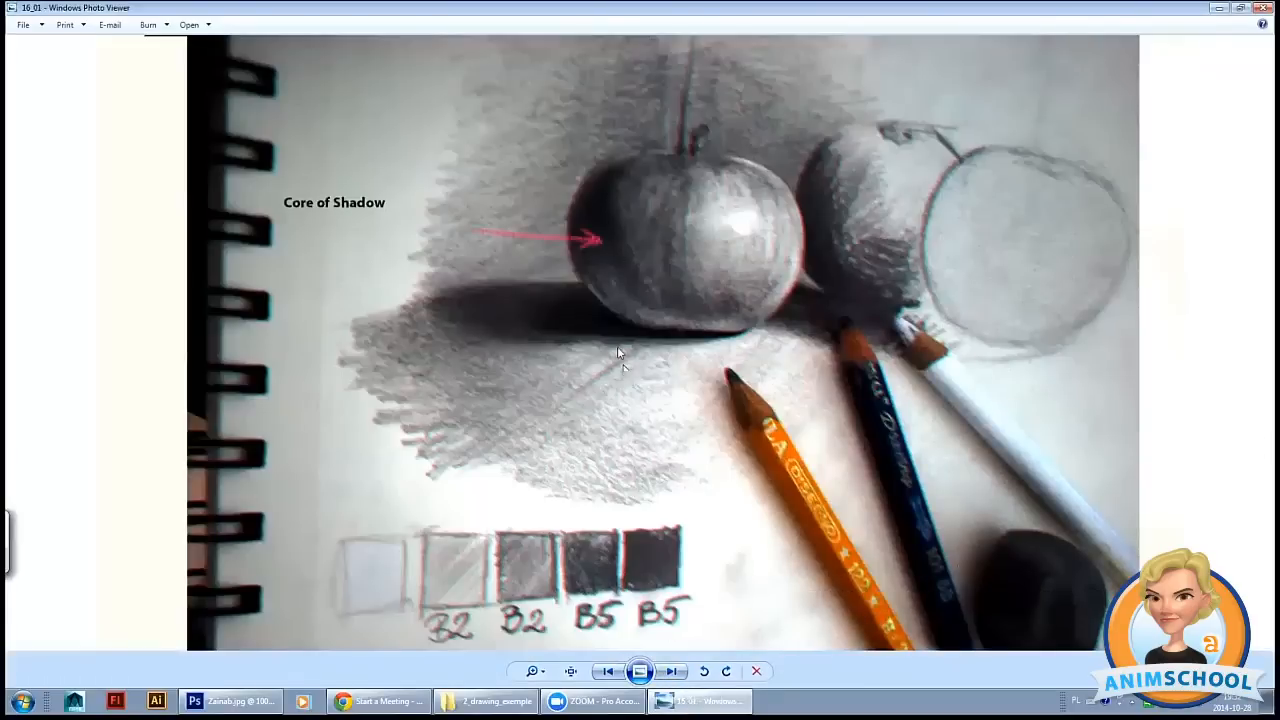
pyautogui.moveTo(738, 652)
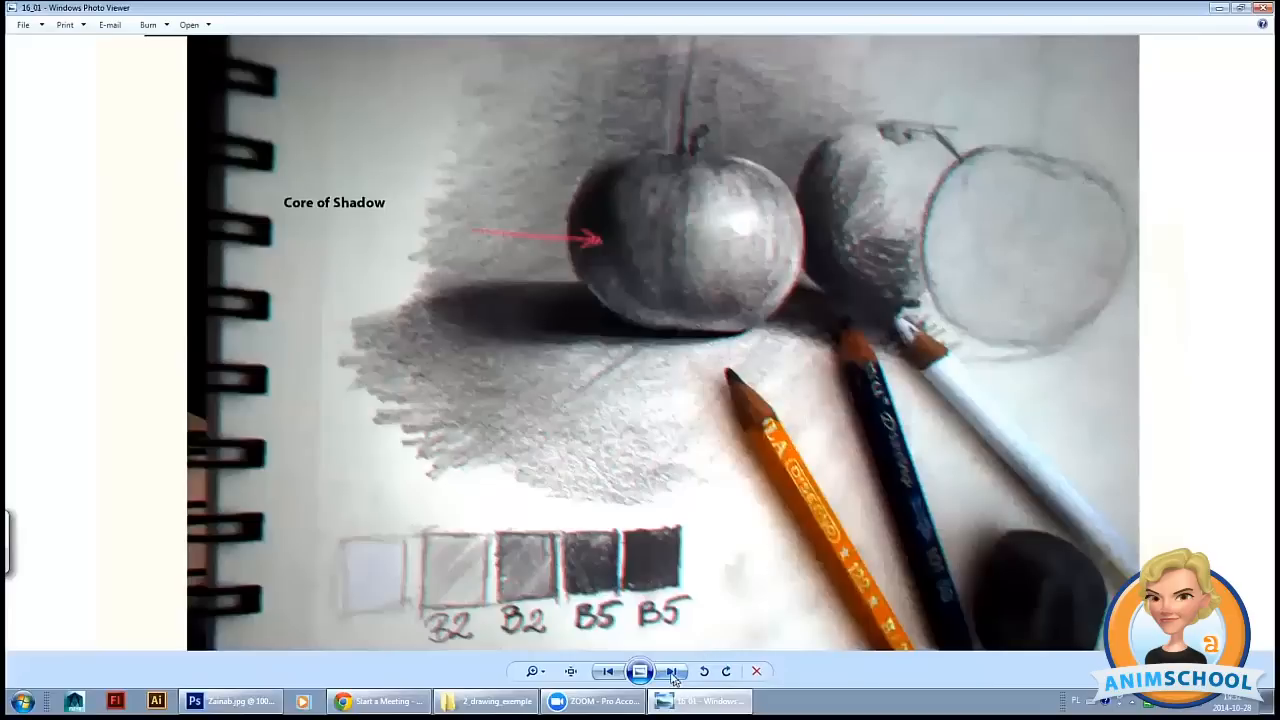
# - Advance to slide 16_02 explaining Core of Shadow as the darkest value on the dark side
pyautogui.click(671, 671)
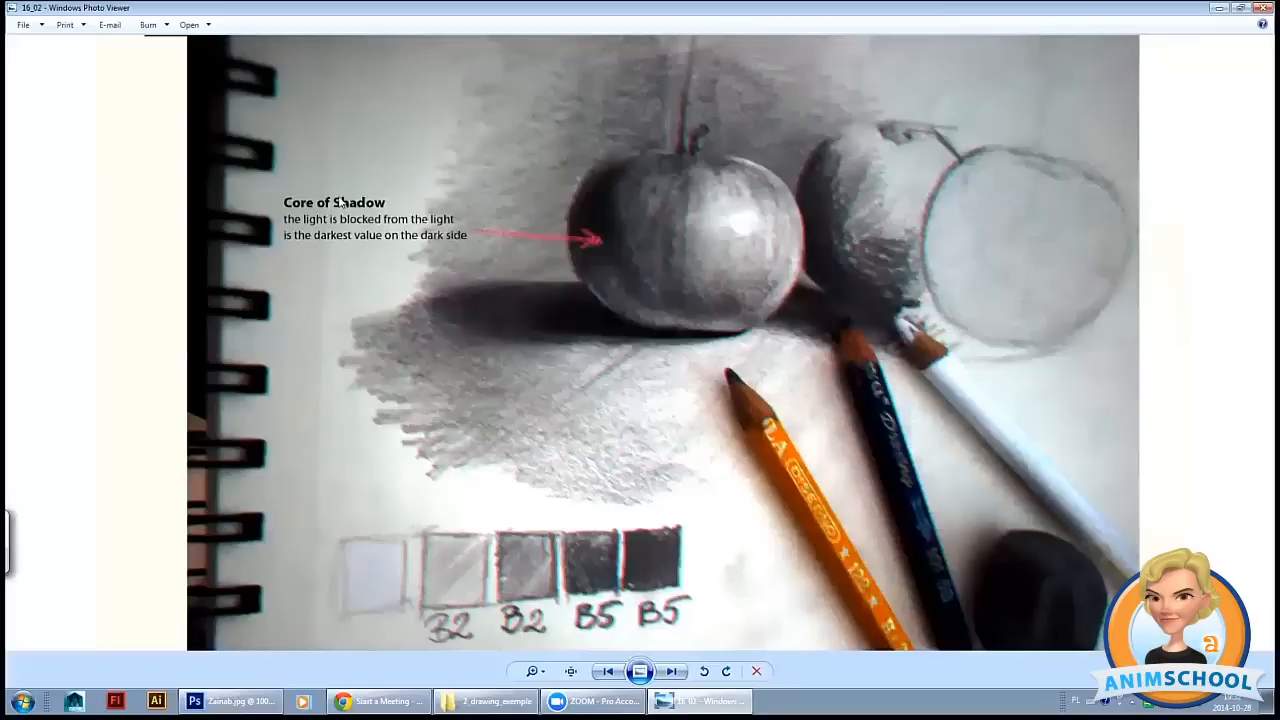
pyautogui.moveTo(561, 521)
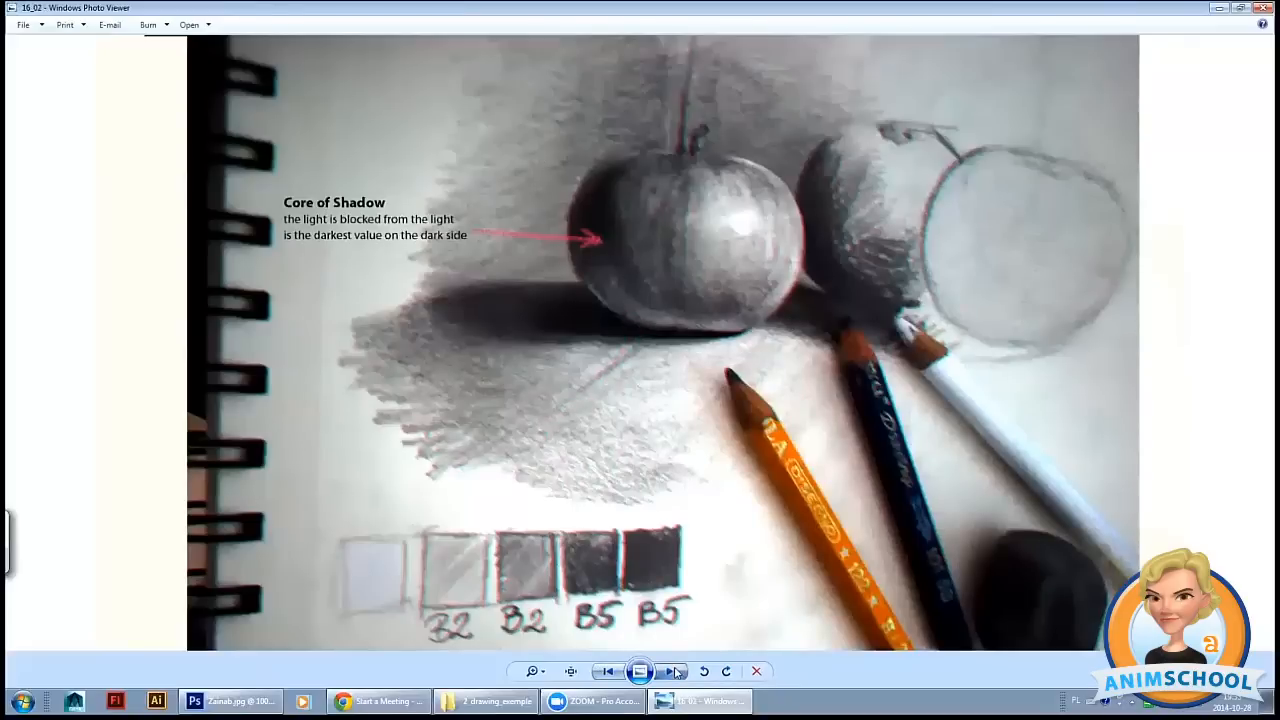
# - Advance to slide 16_04 adding the 'Dark middle tone' label and its explanation
pyautogui.click(674, 671)
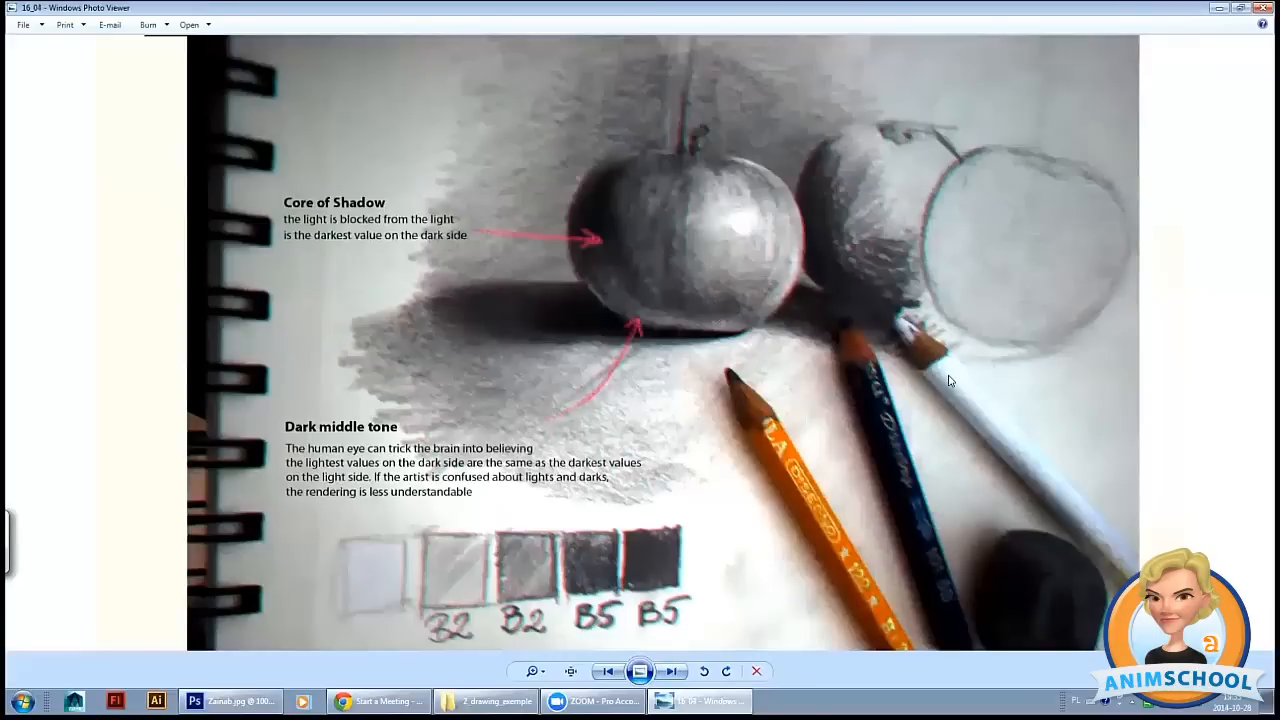
pyautogui.moveTo(765, 317)
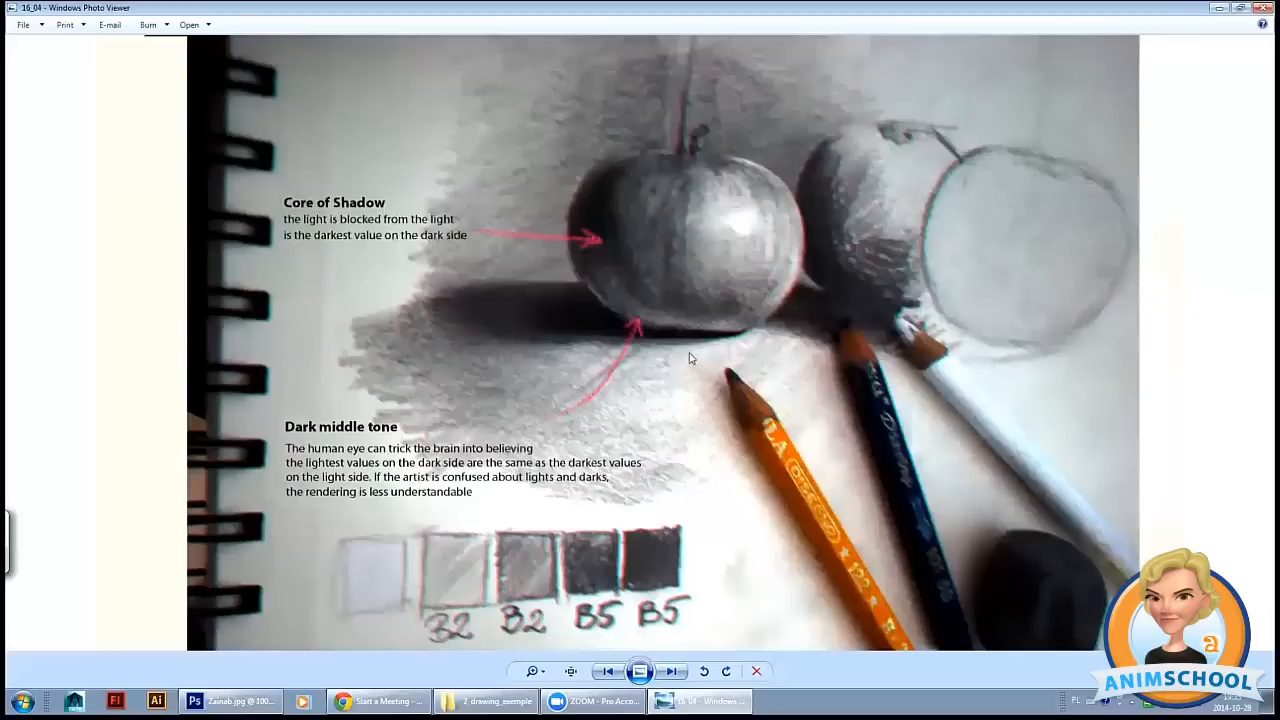
pyautogui.moveTo(400, 502)
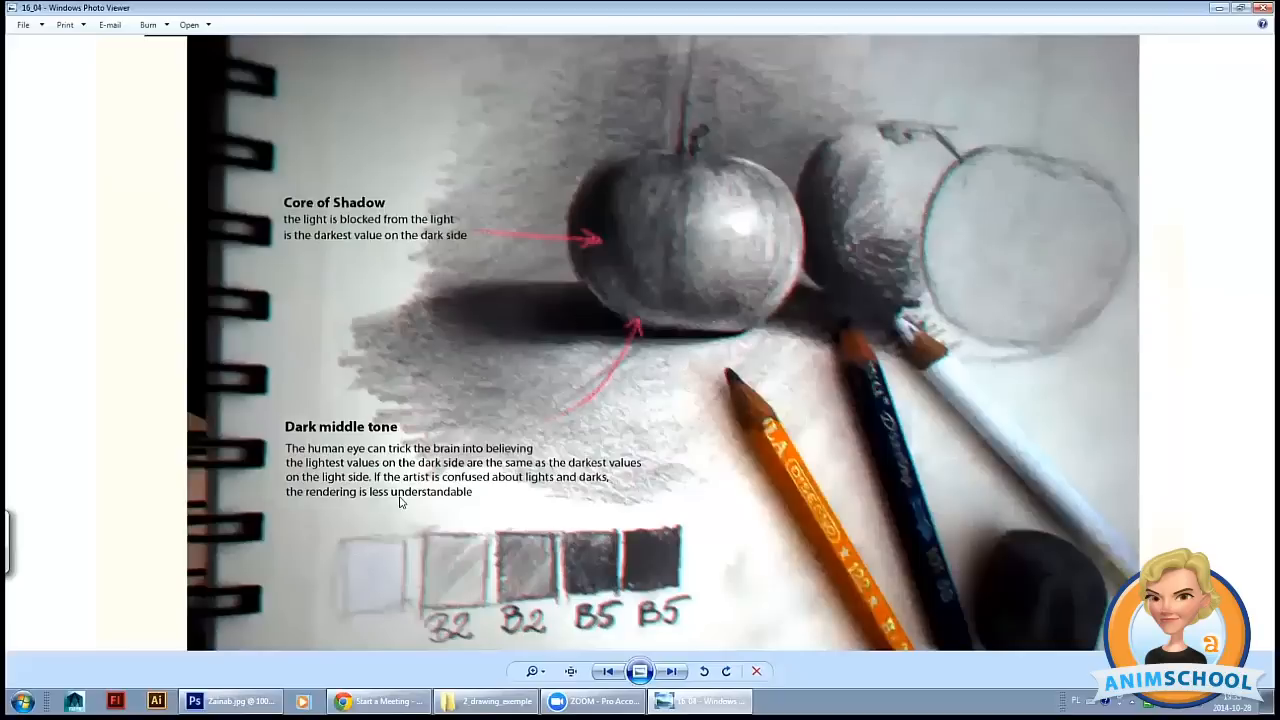
pyautogui.moveTo(413, 510)
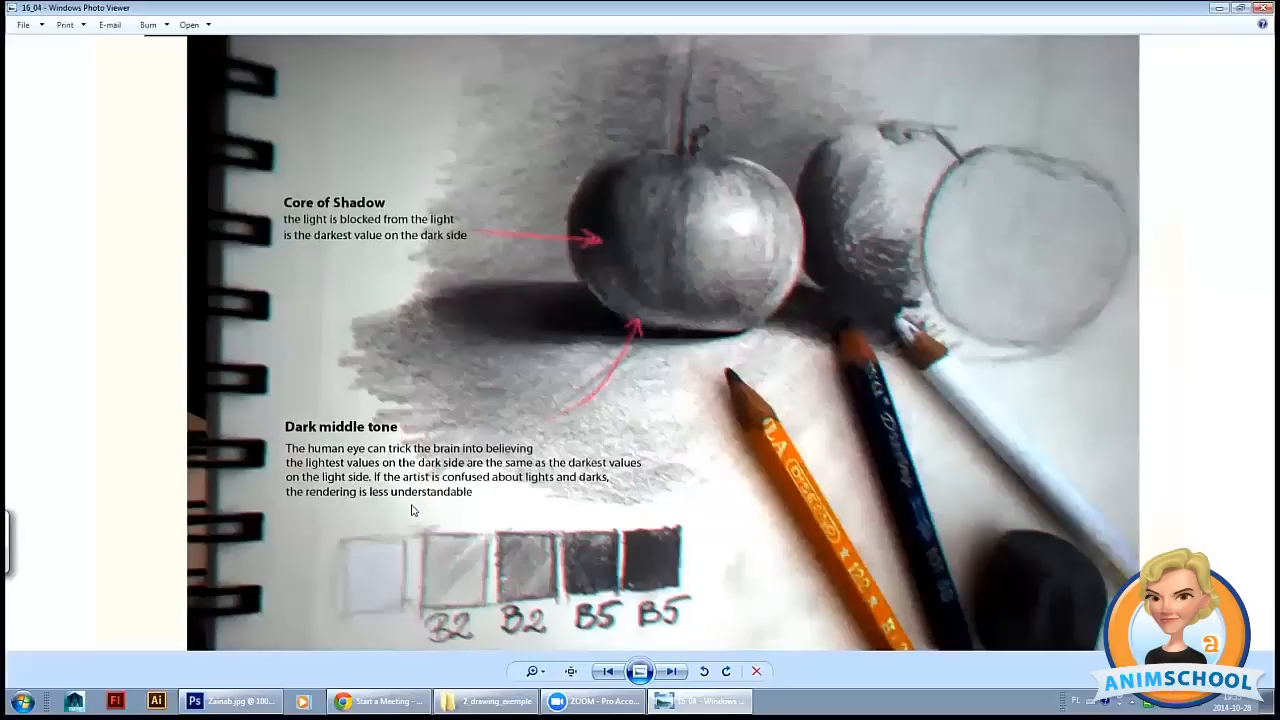
pyautogui.moveTo(422, 508)
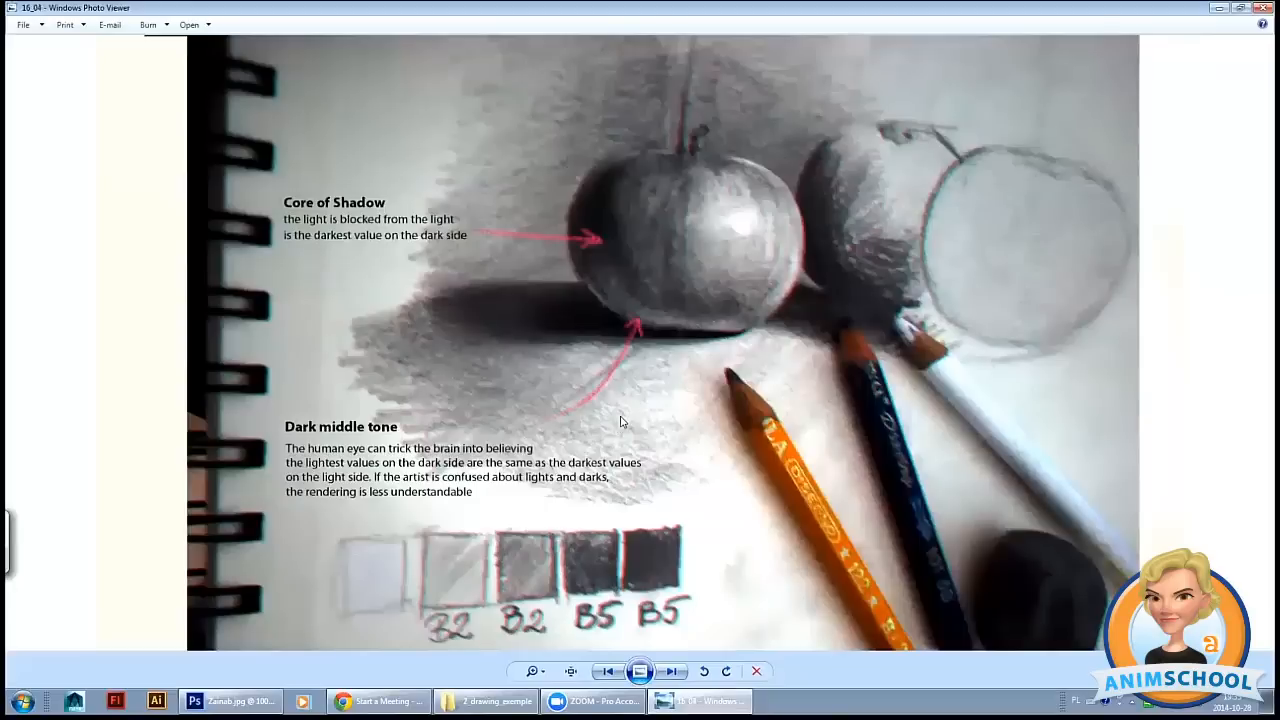
# - Advance twice to slide 16_06 with the 'Reflected light' note about the white table
pyautogui.click(672, 671)
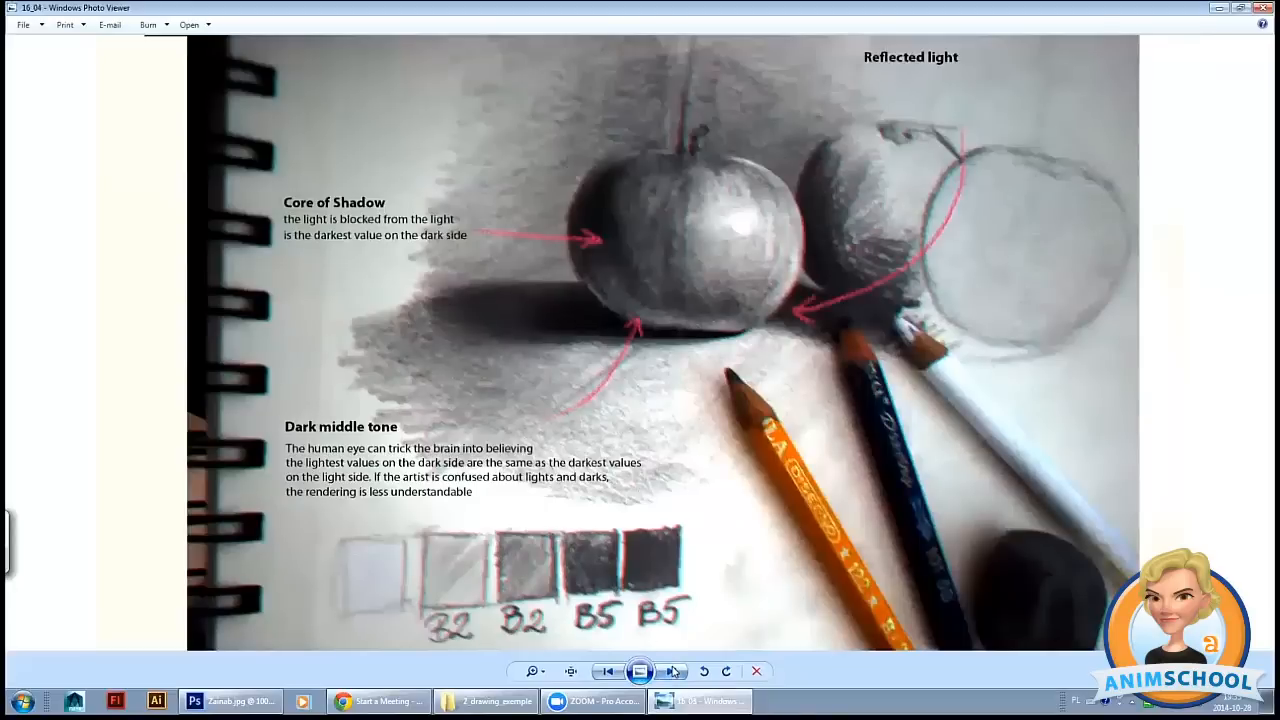
pyautogui.click(673, 671)
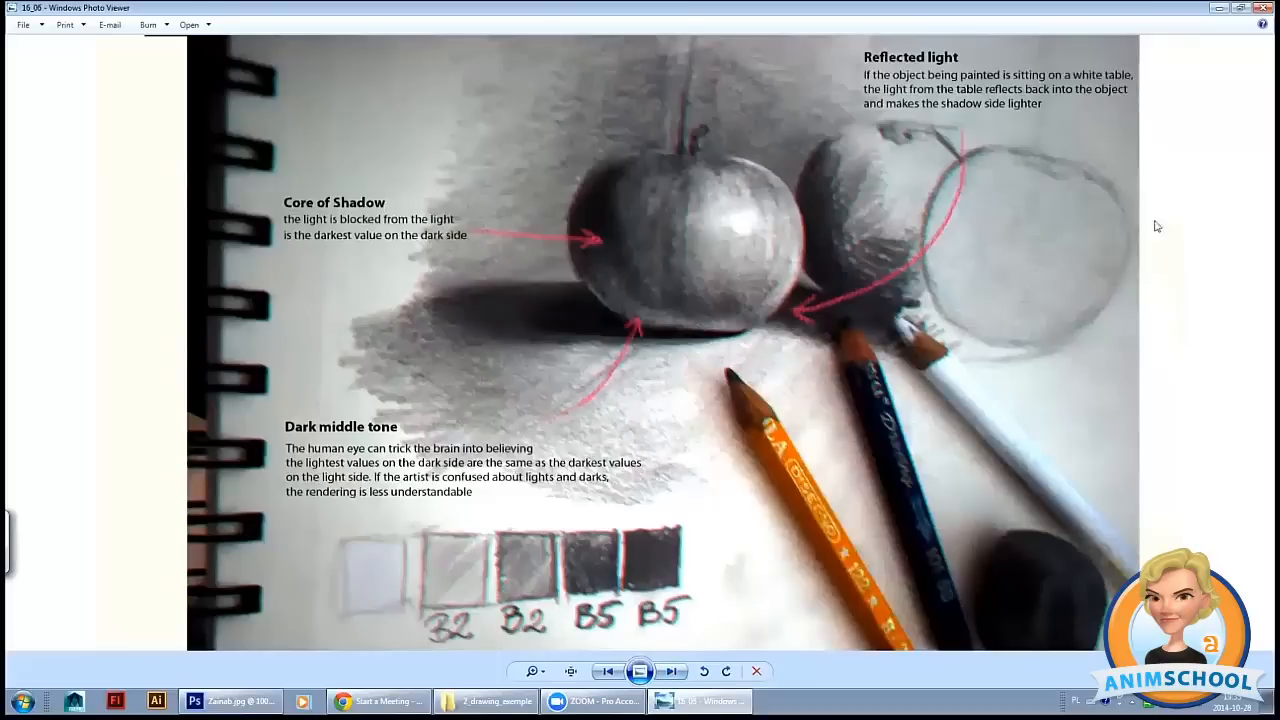
pyautogui.moveTo(924, 271)
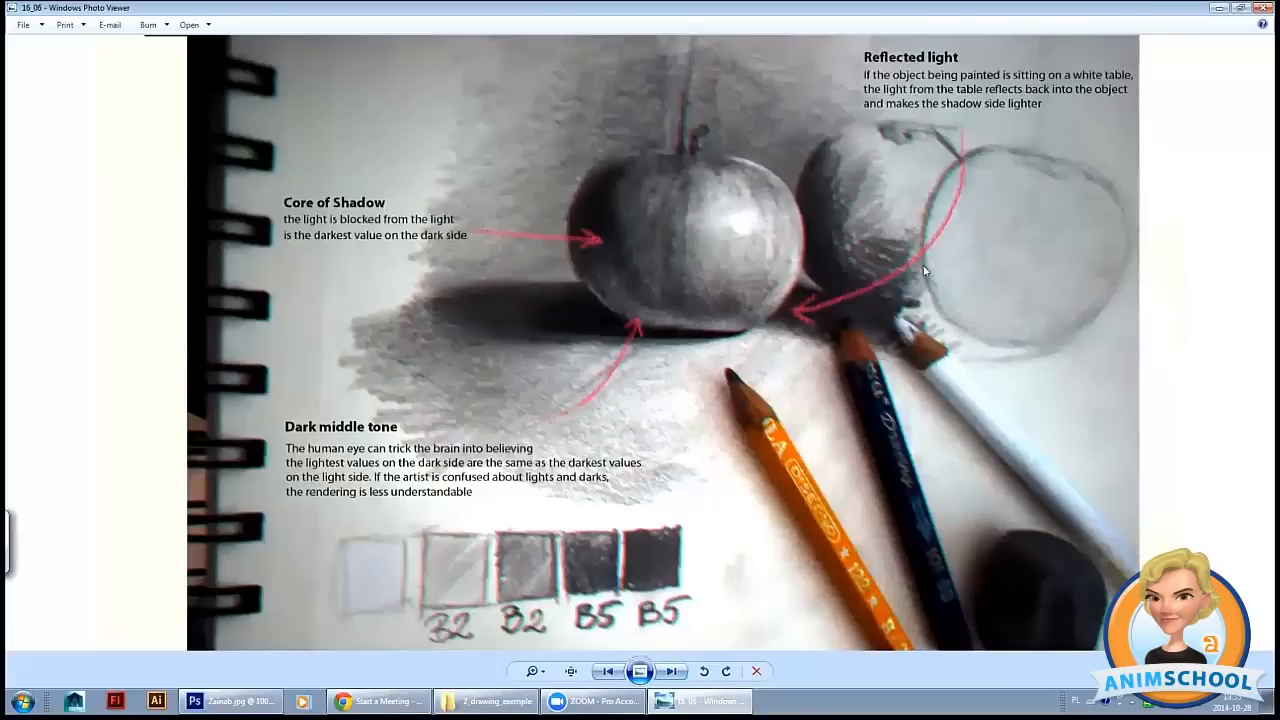